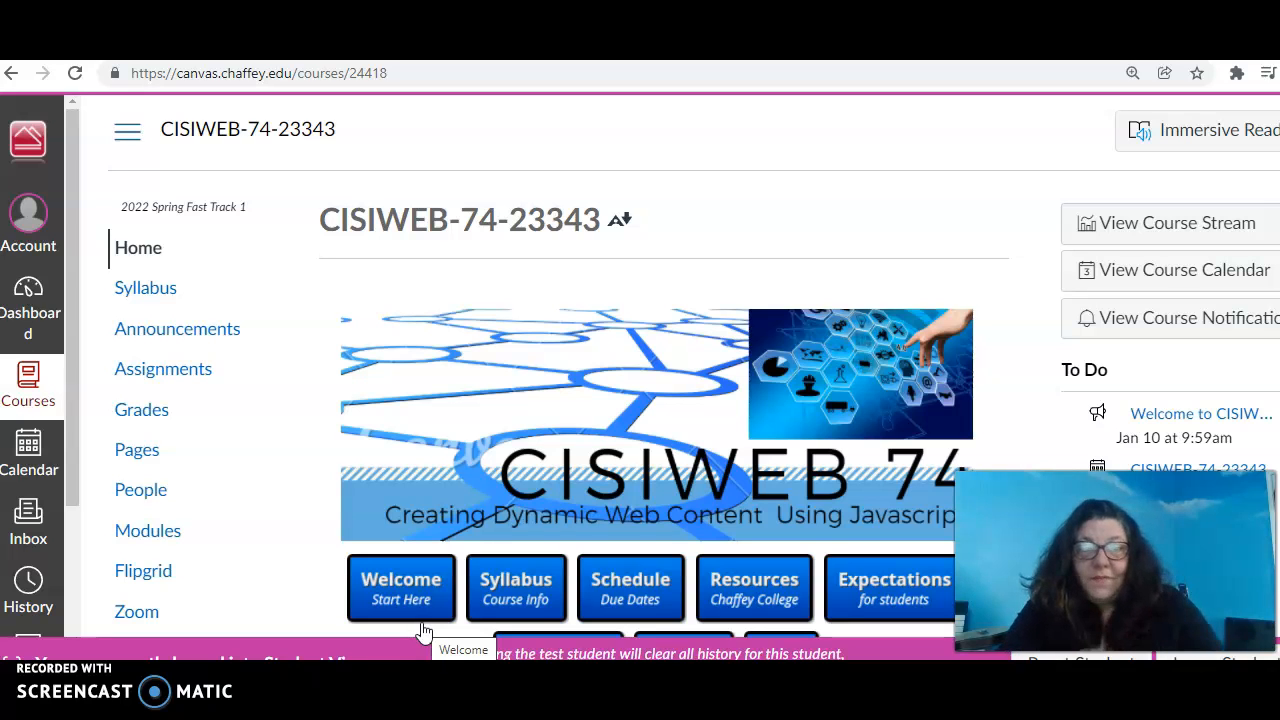
- Scroll the course home page, view the welcome page, then return home
scroll(down, 3)
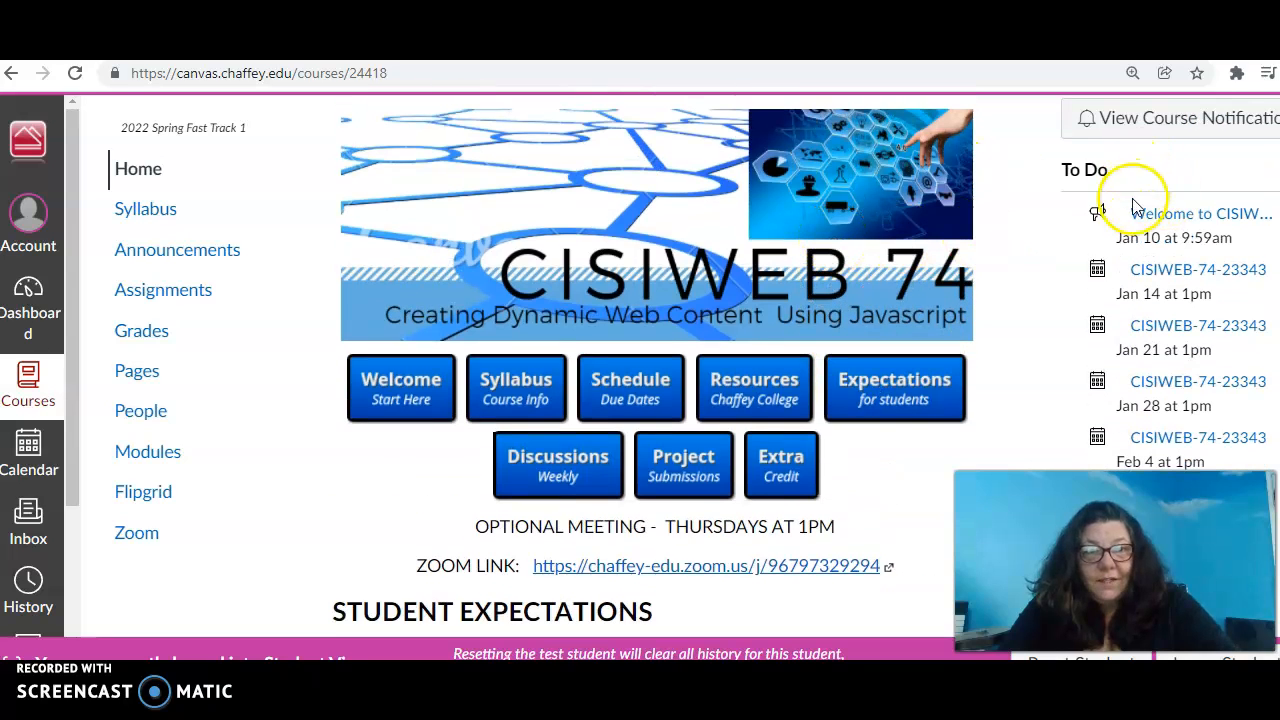
mouse_move(1157, 213)
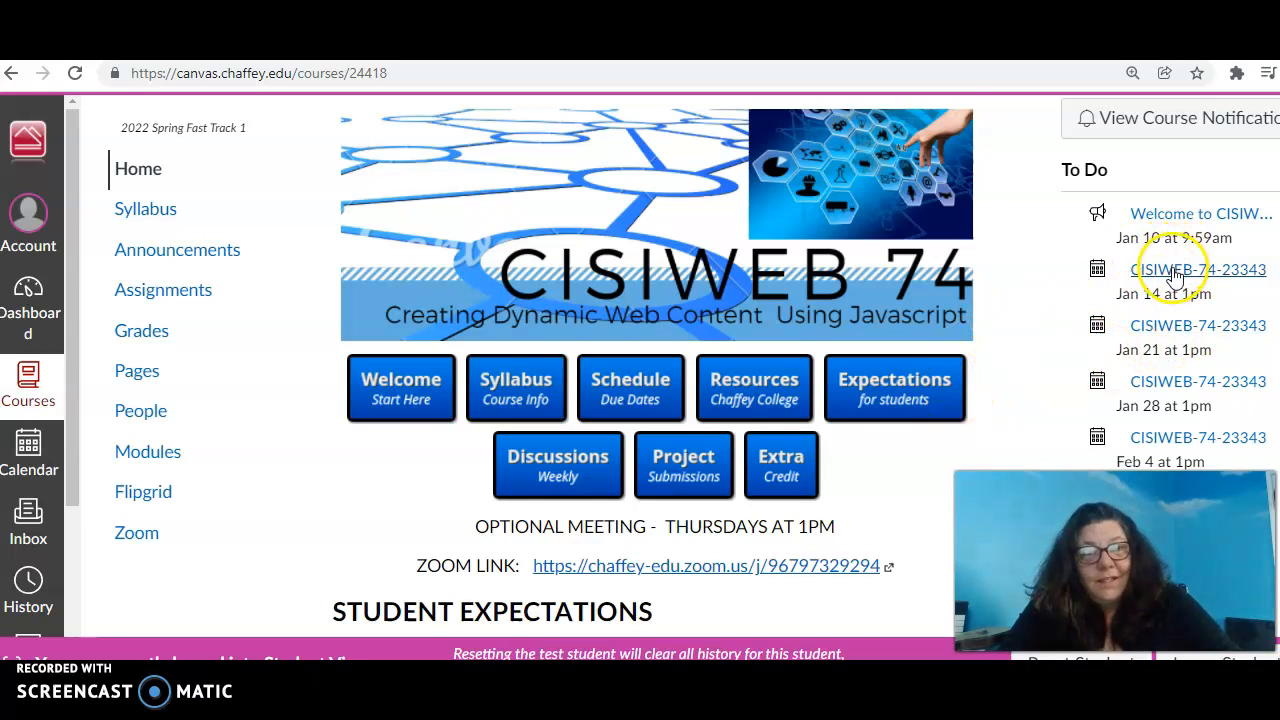
scroll(down, 3)
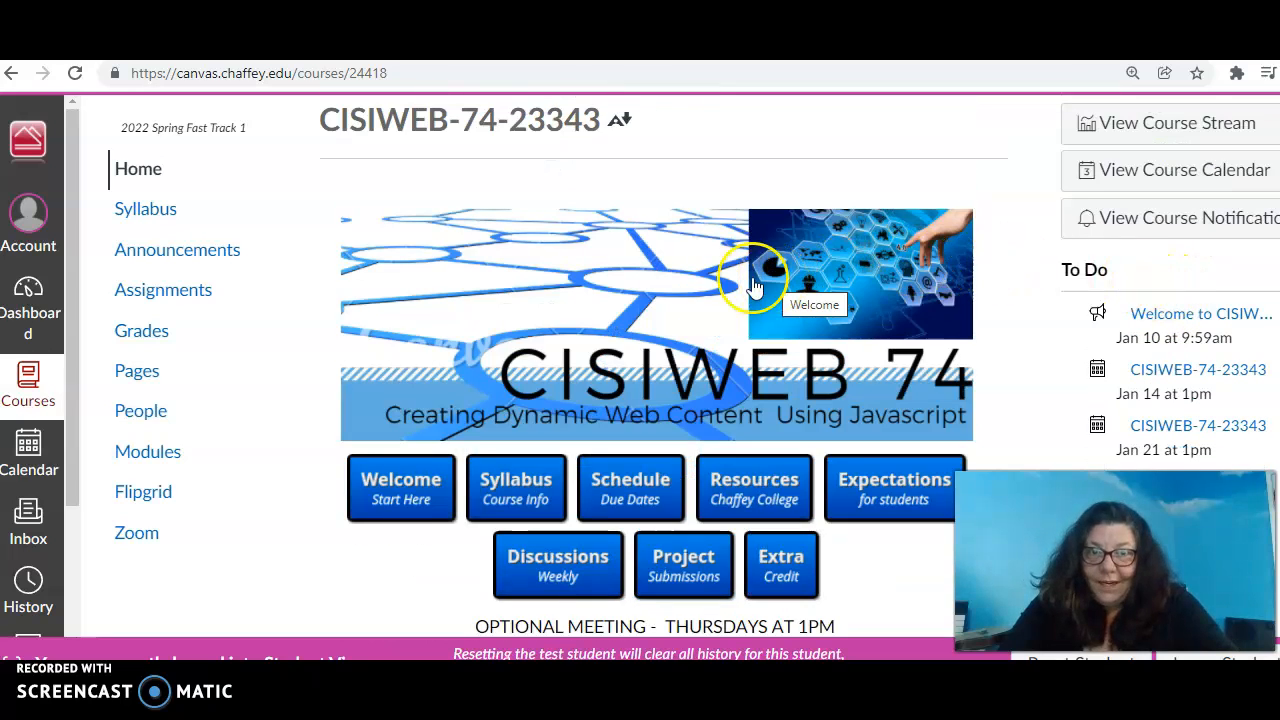
mouse_move(658, 288)
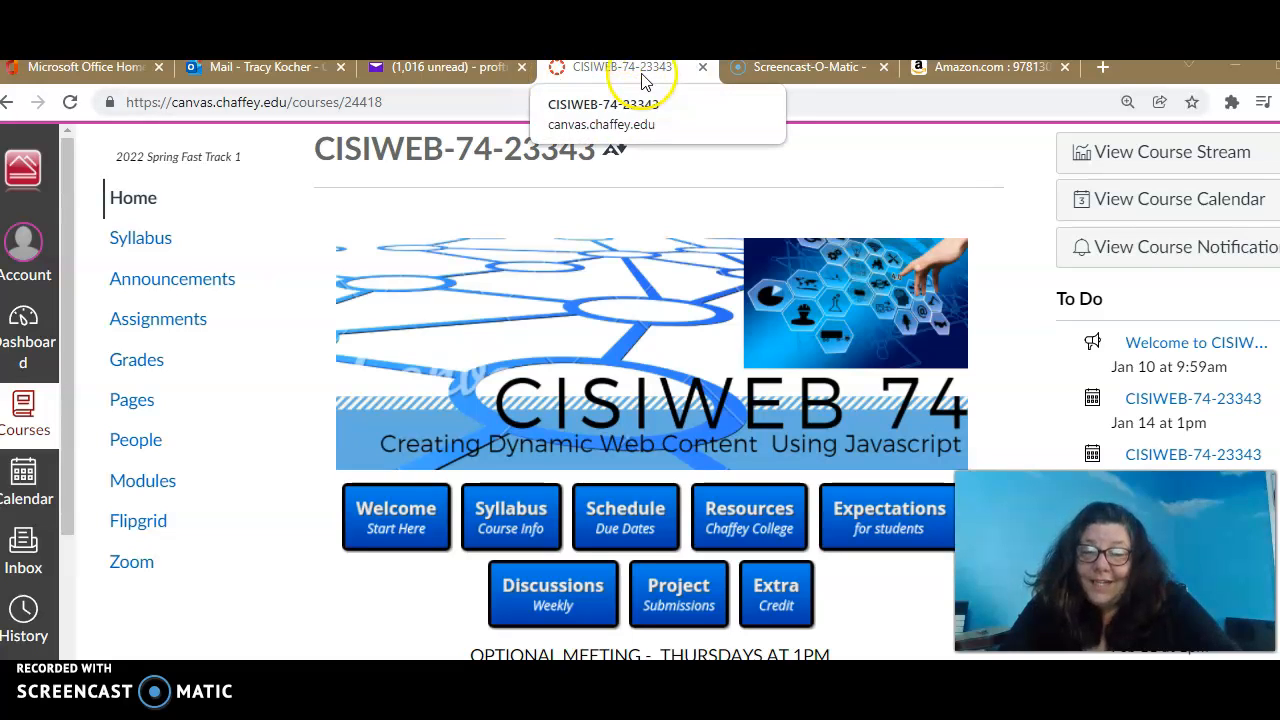
mouse_move(477, 305)
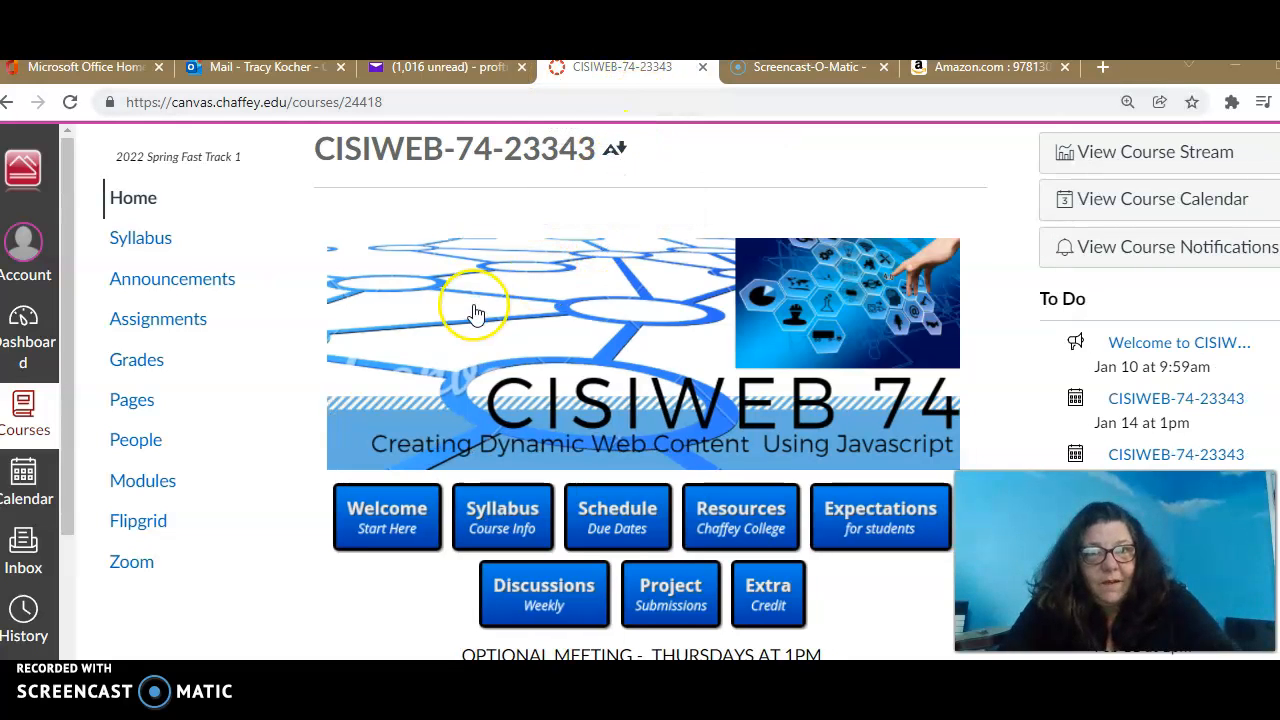
mouse_move(344, 248)
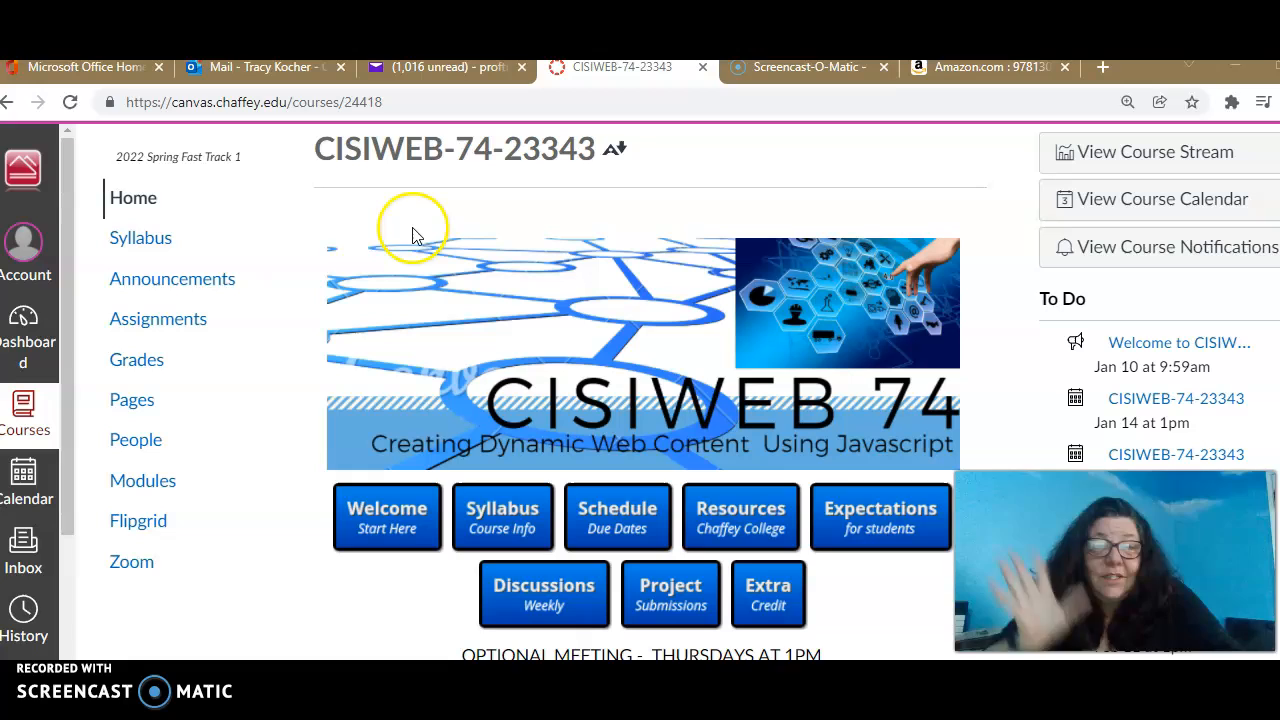
mouse_move(388, 230)
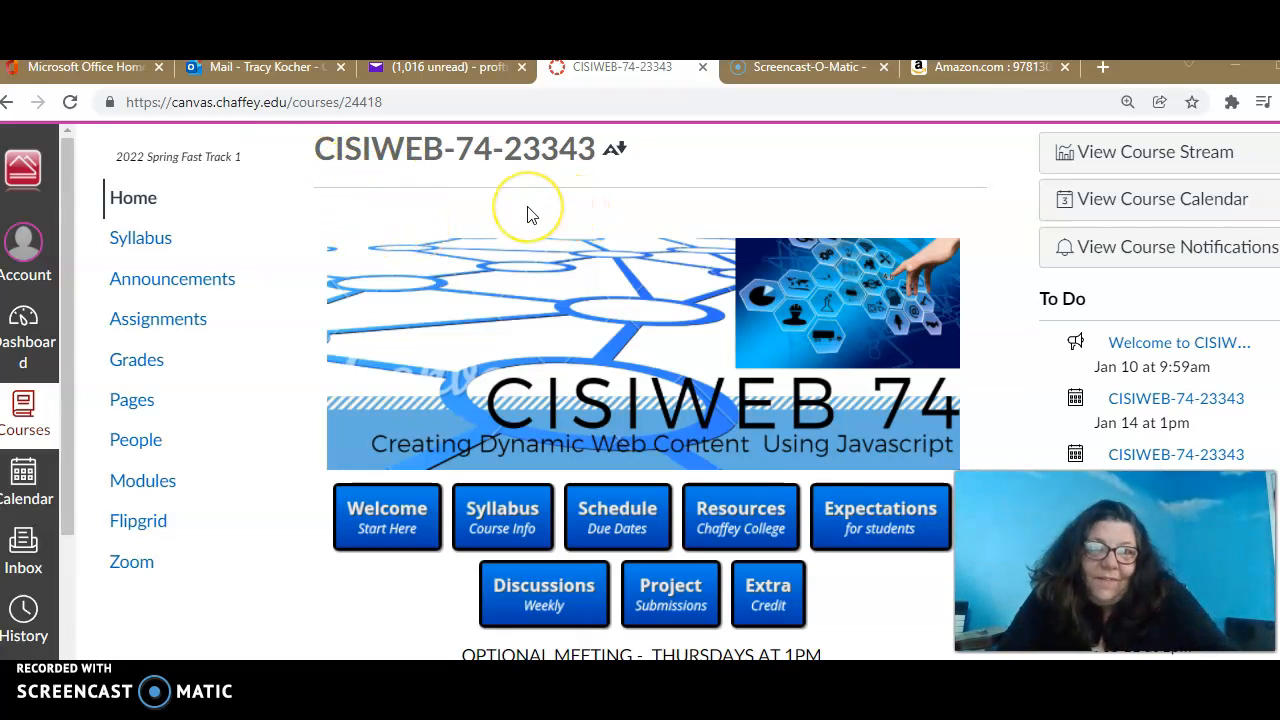
mouse_move(555, 213)
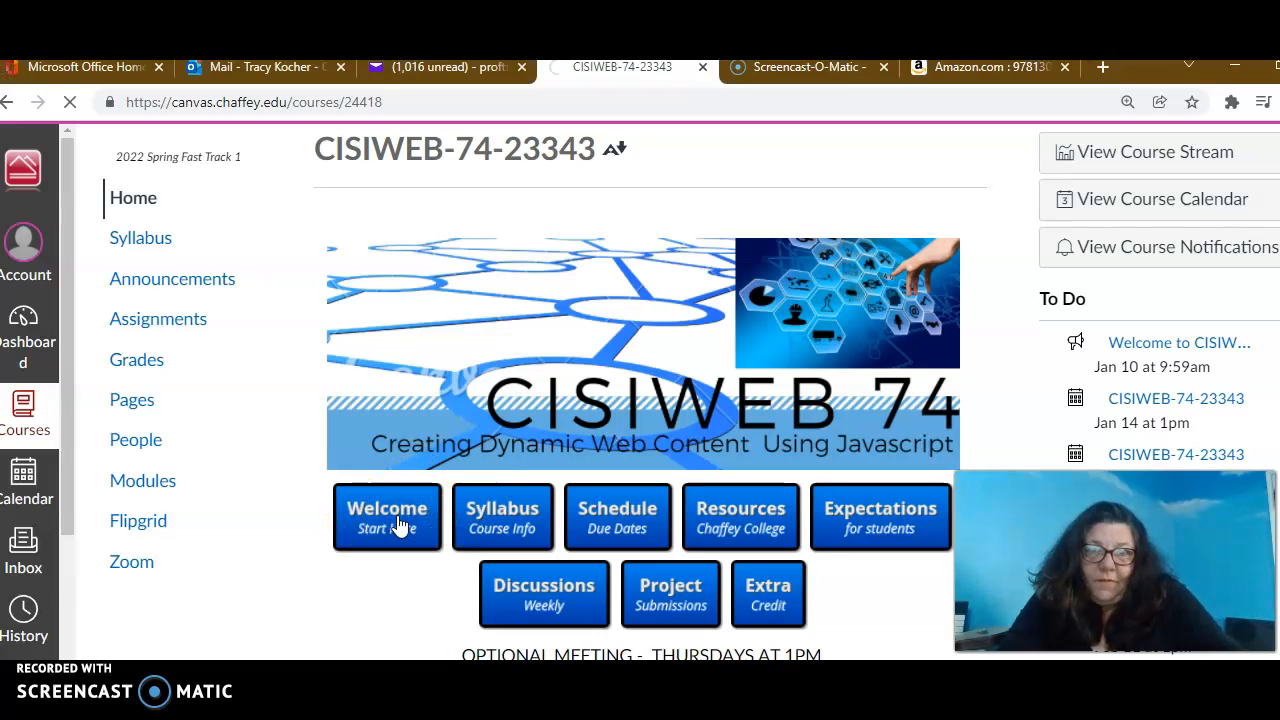
click(387, 517)
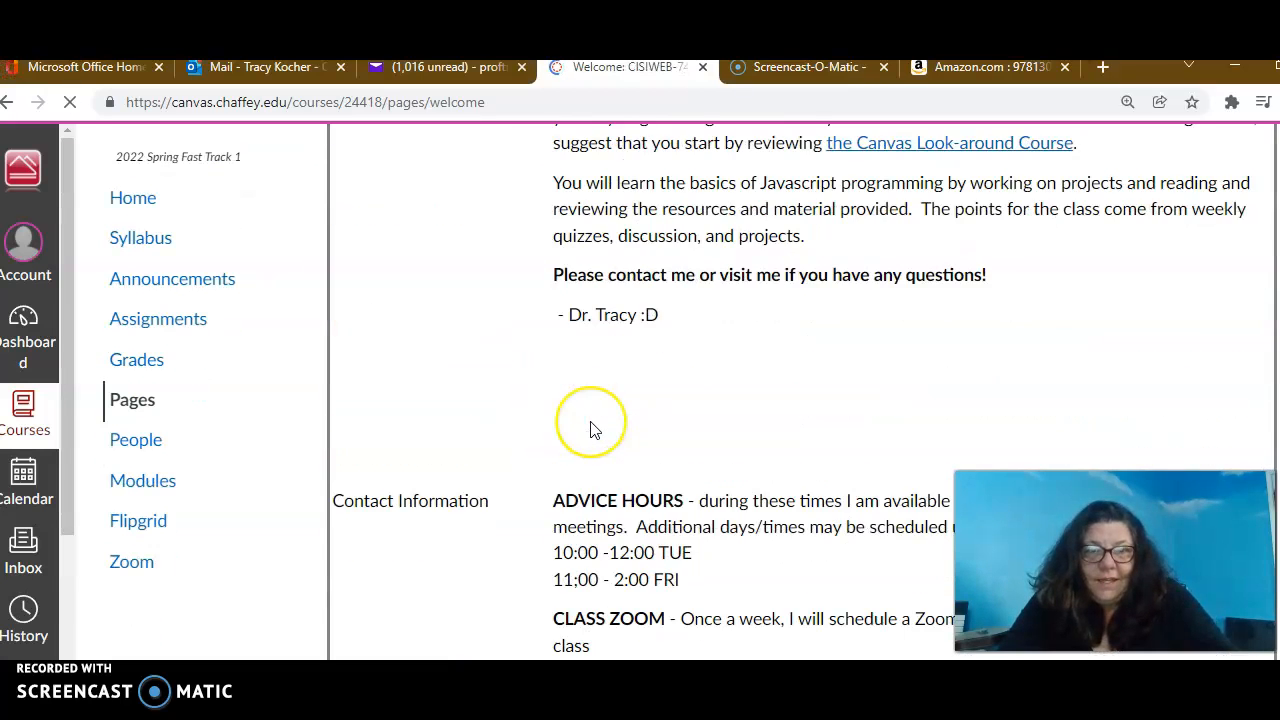
scroll(up, 3)
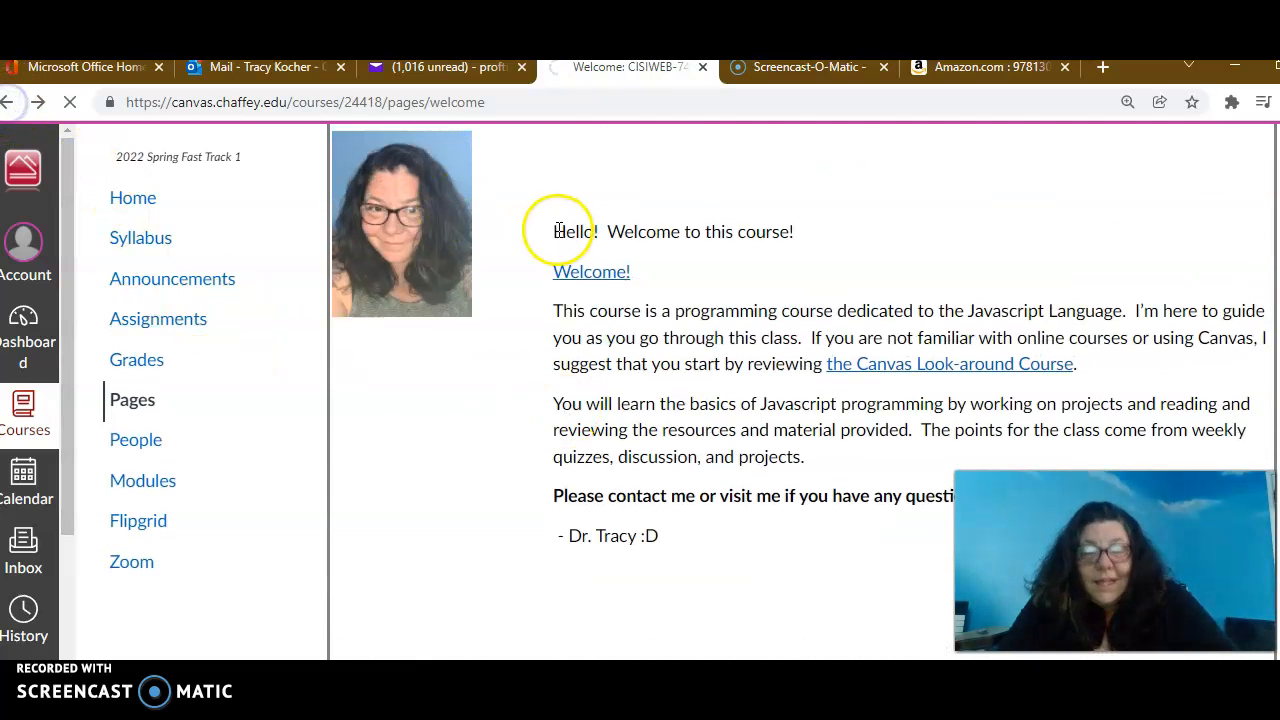
click(133, 197)
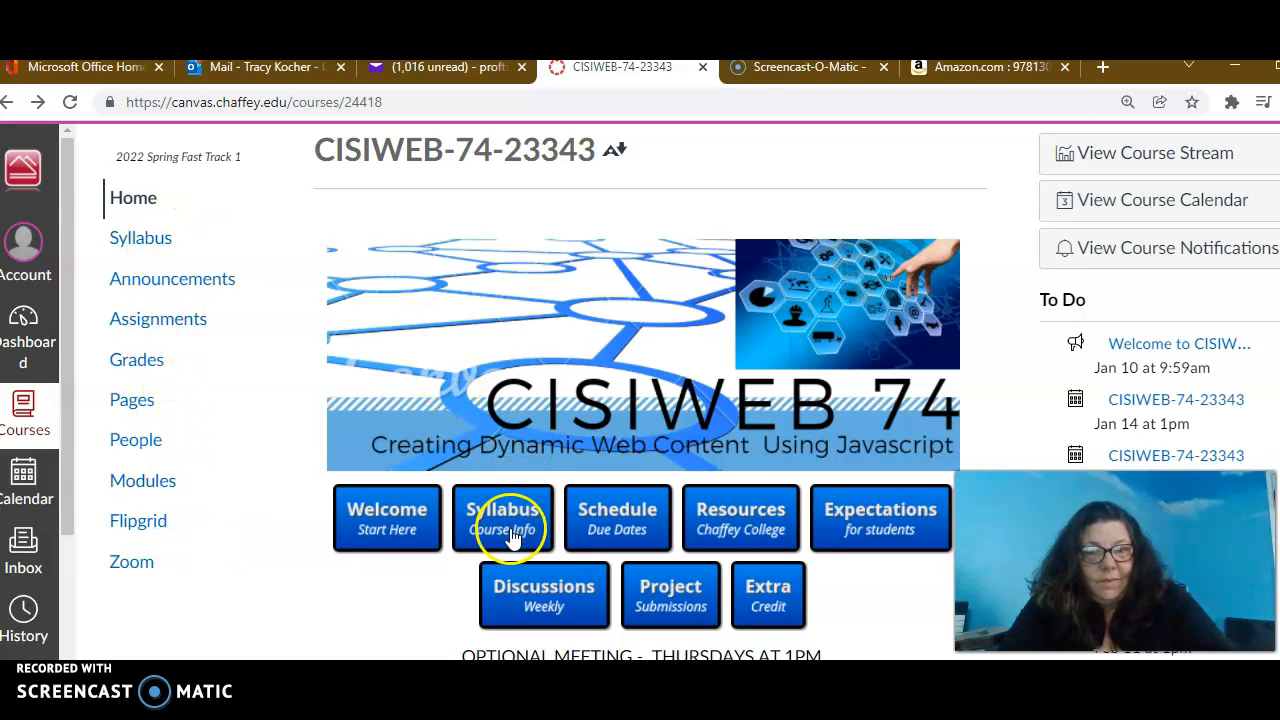
- Read the syllabus down to the Evaluation and Textbook sections, checking the bookstore listing
click(503, 517)
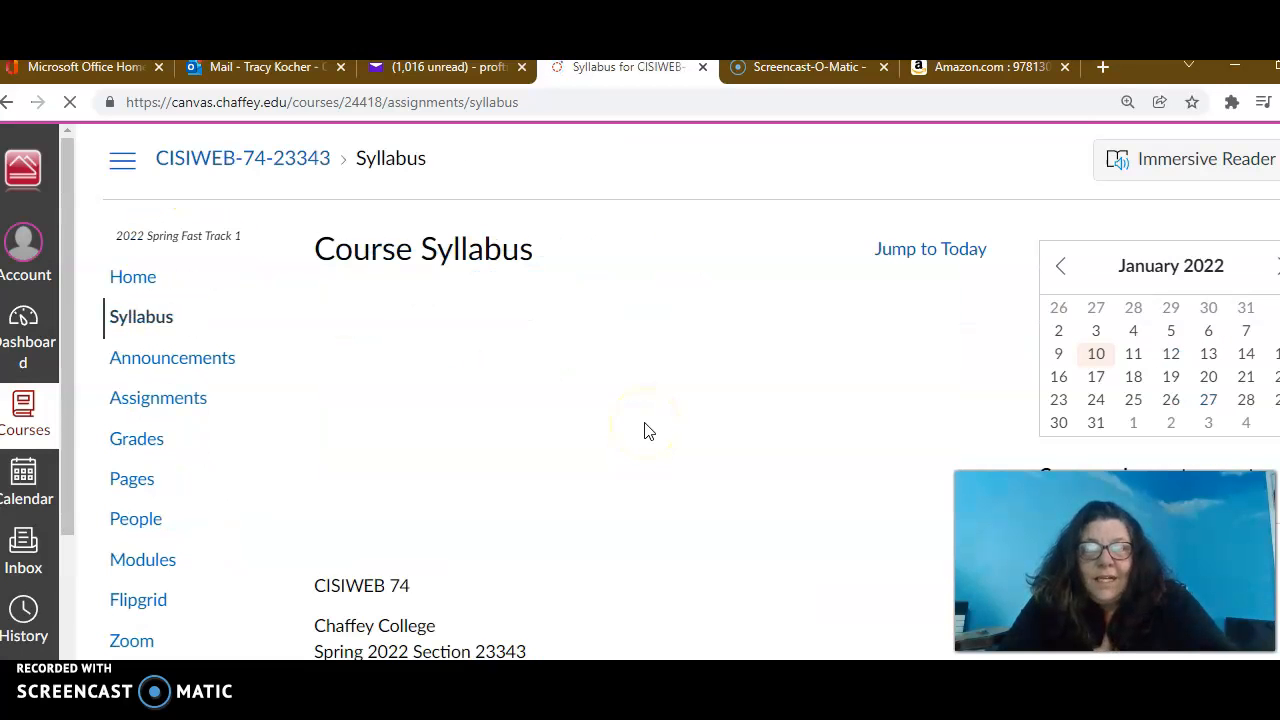
scroll(down, 3)
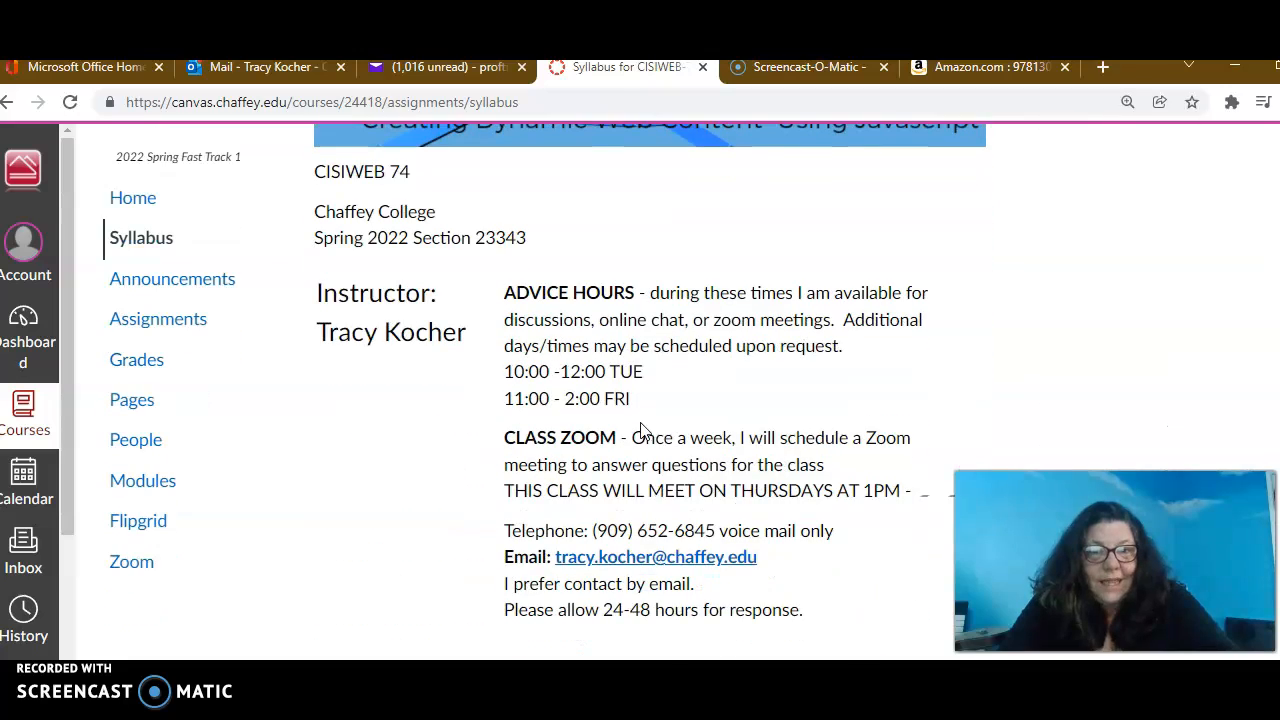
scroll(down, 3)
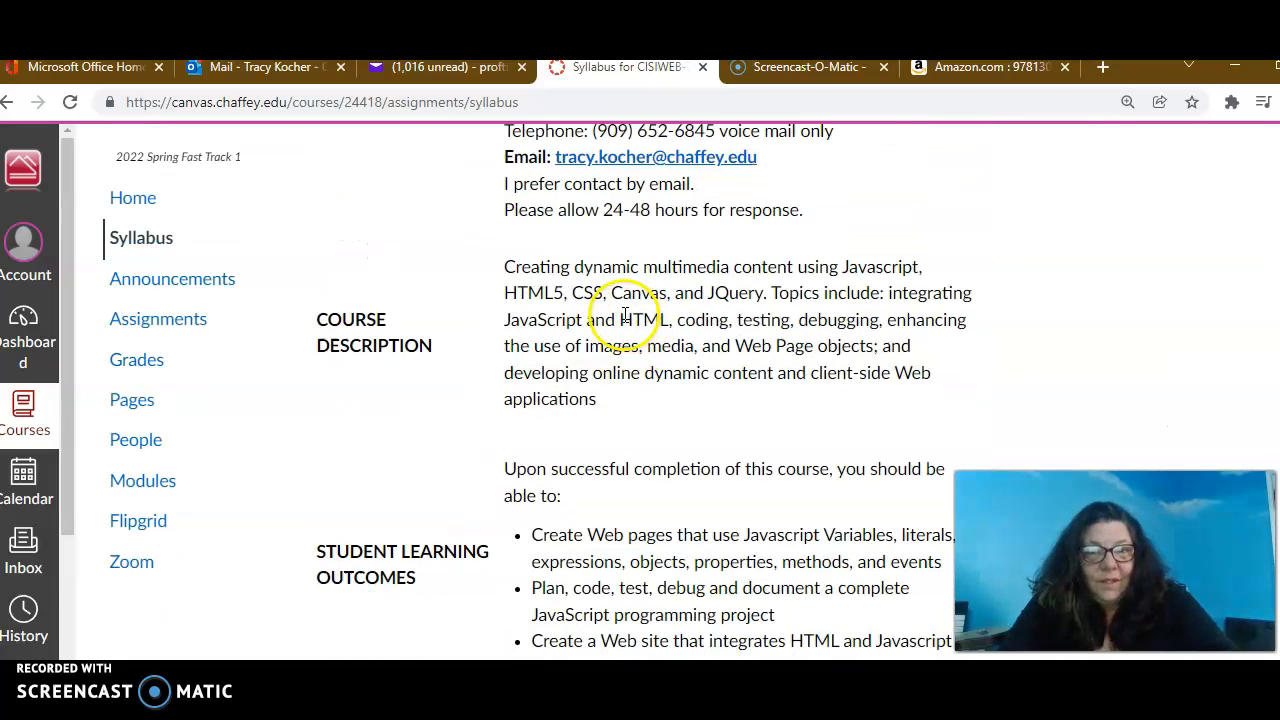
scroll(down, 3)
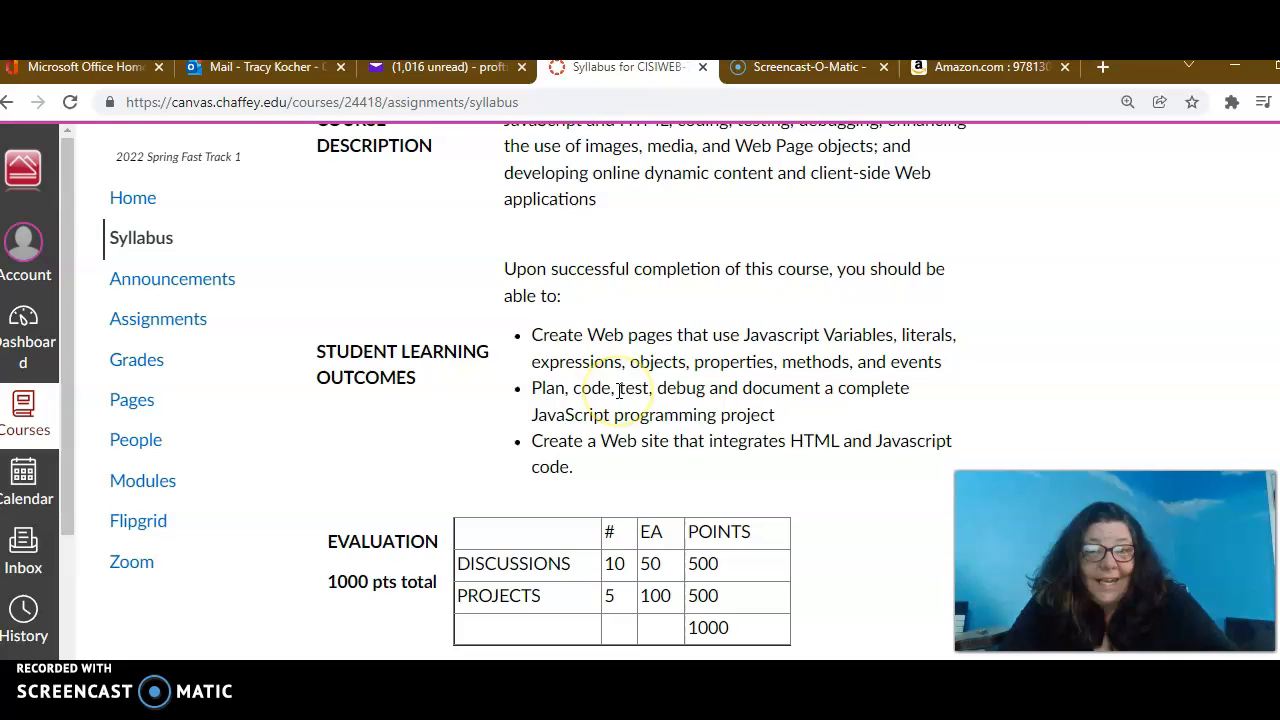
scroll(down, 3)
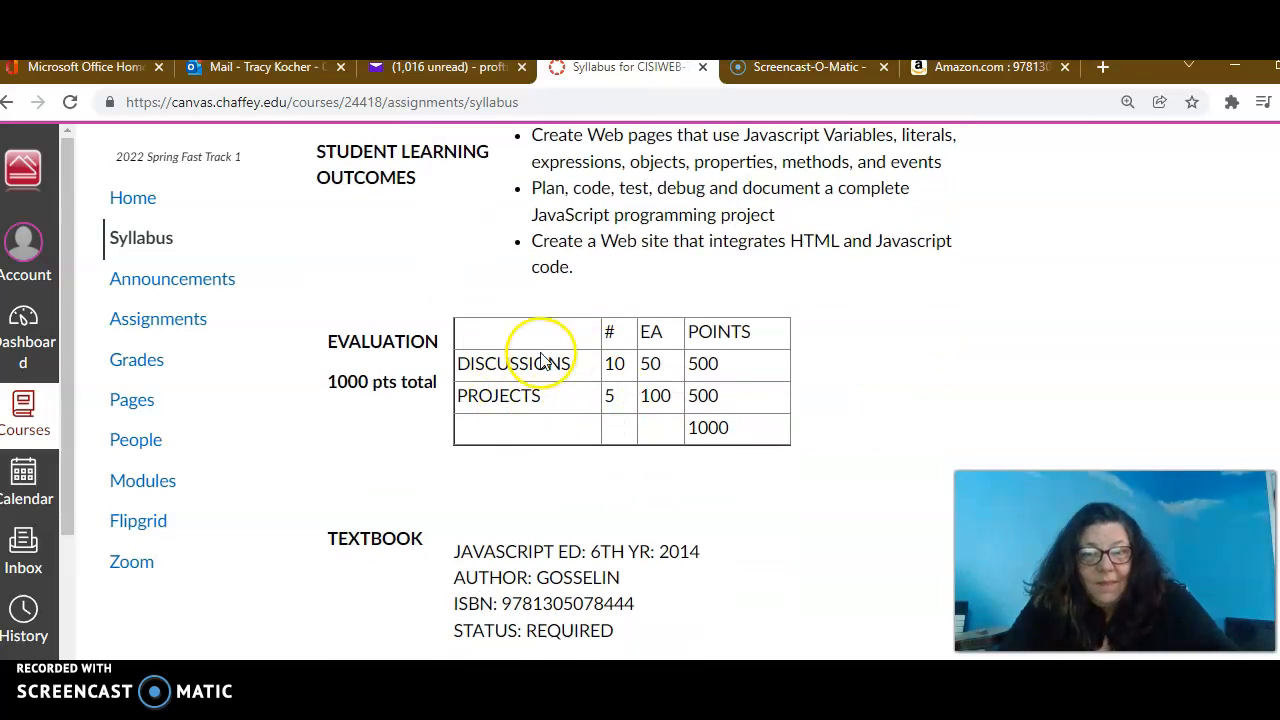
scroll(down, 3)
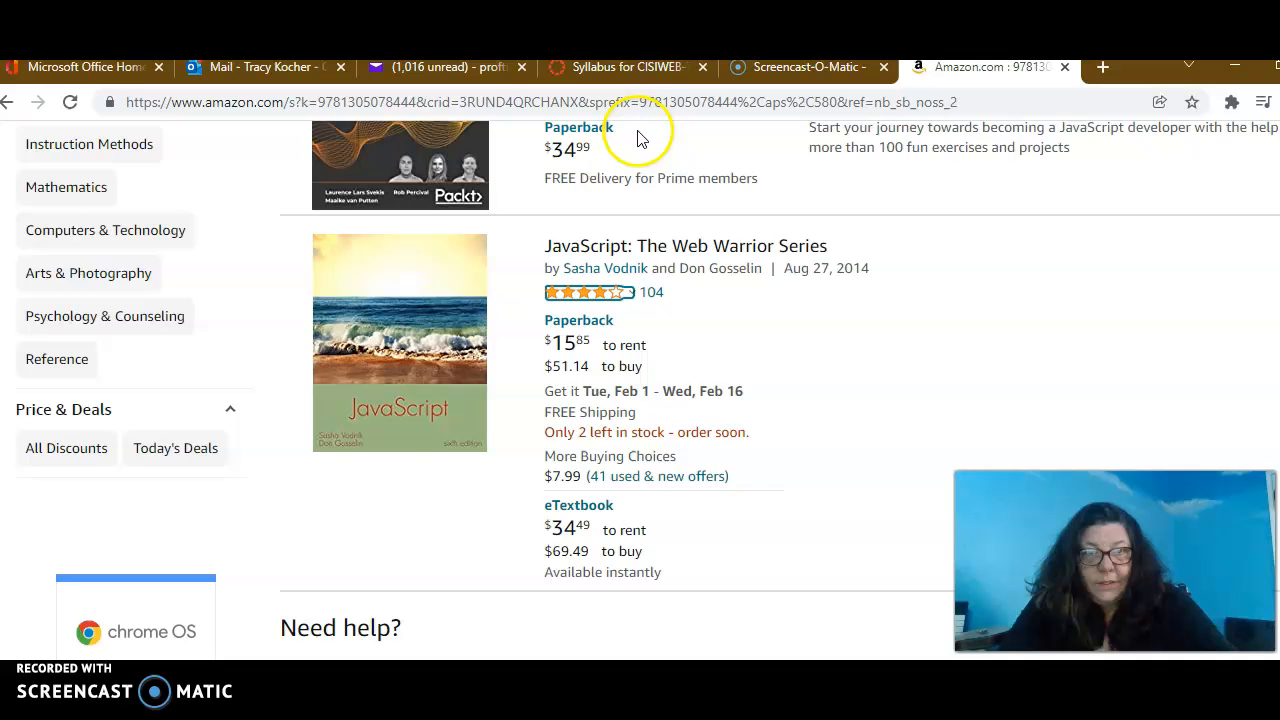
click(620, 67)
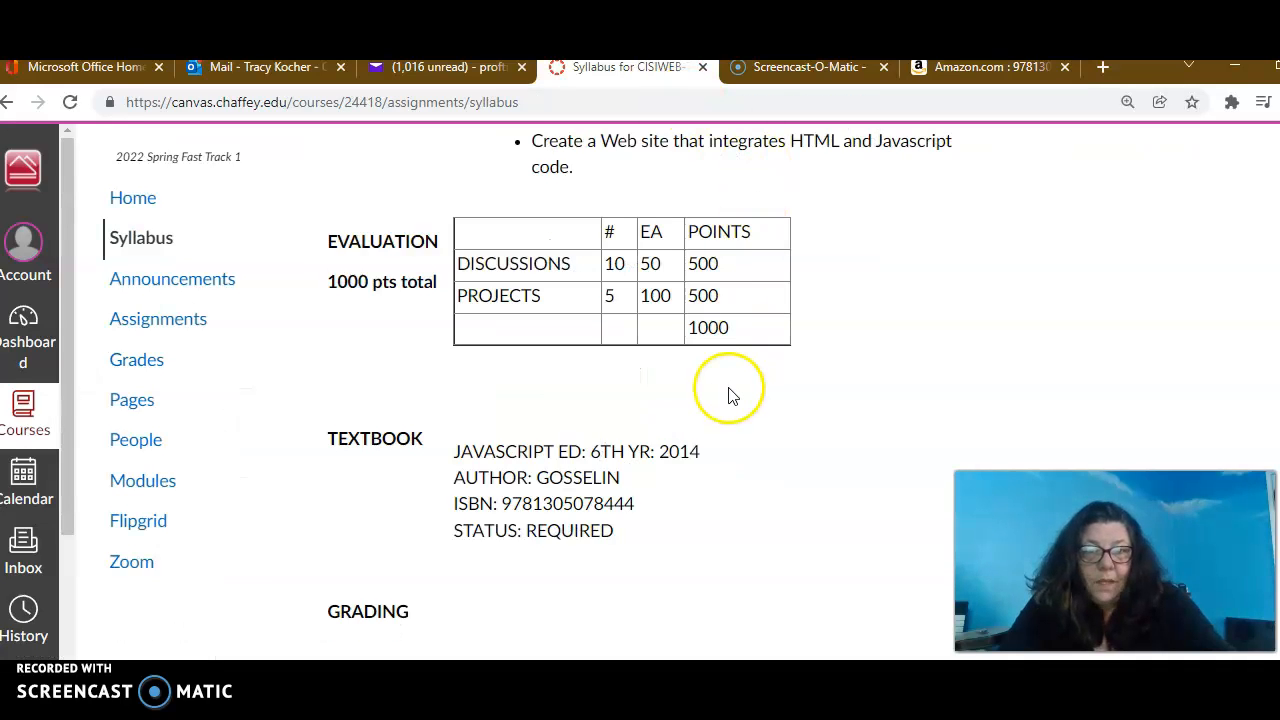
- Leave the syllabus via the CISIWEB-74-23343 breadcrumb to reach the course home page
scroll(down, 3)
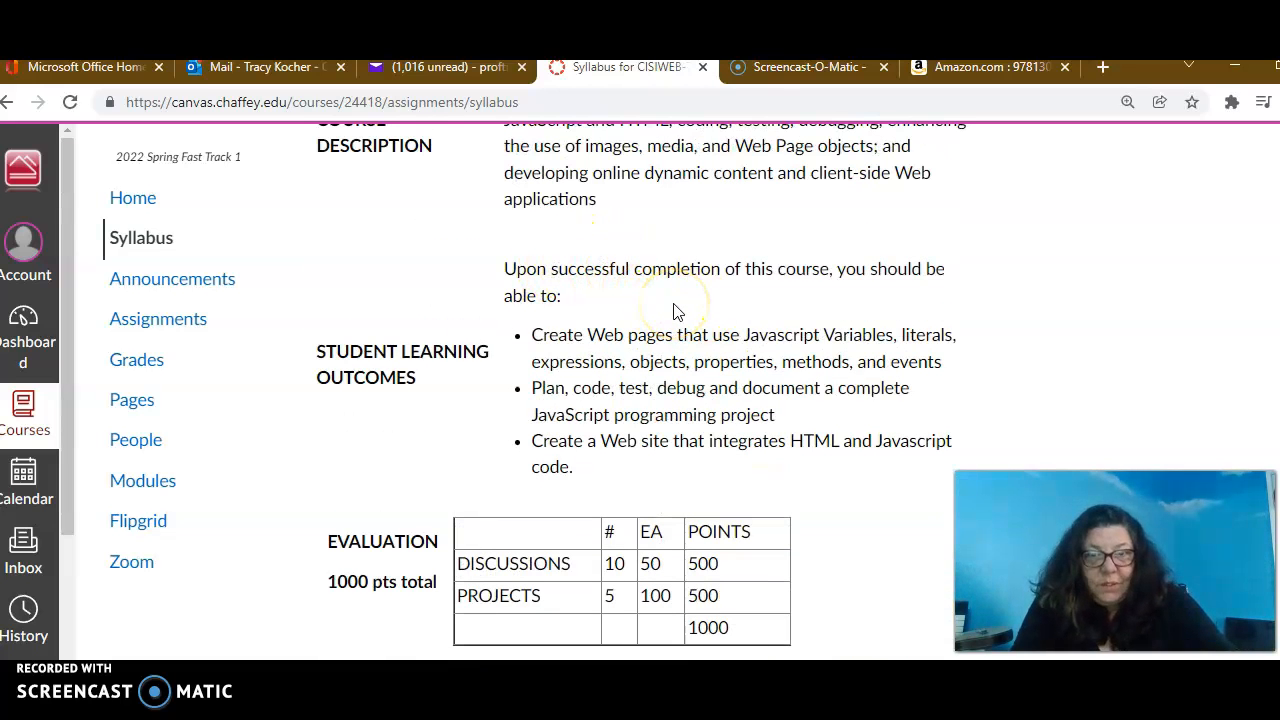
mouse_move(885, 418)
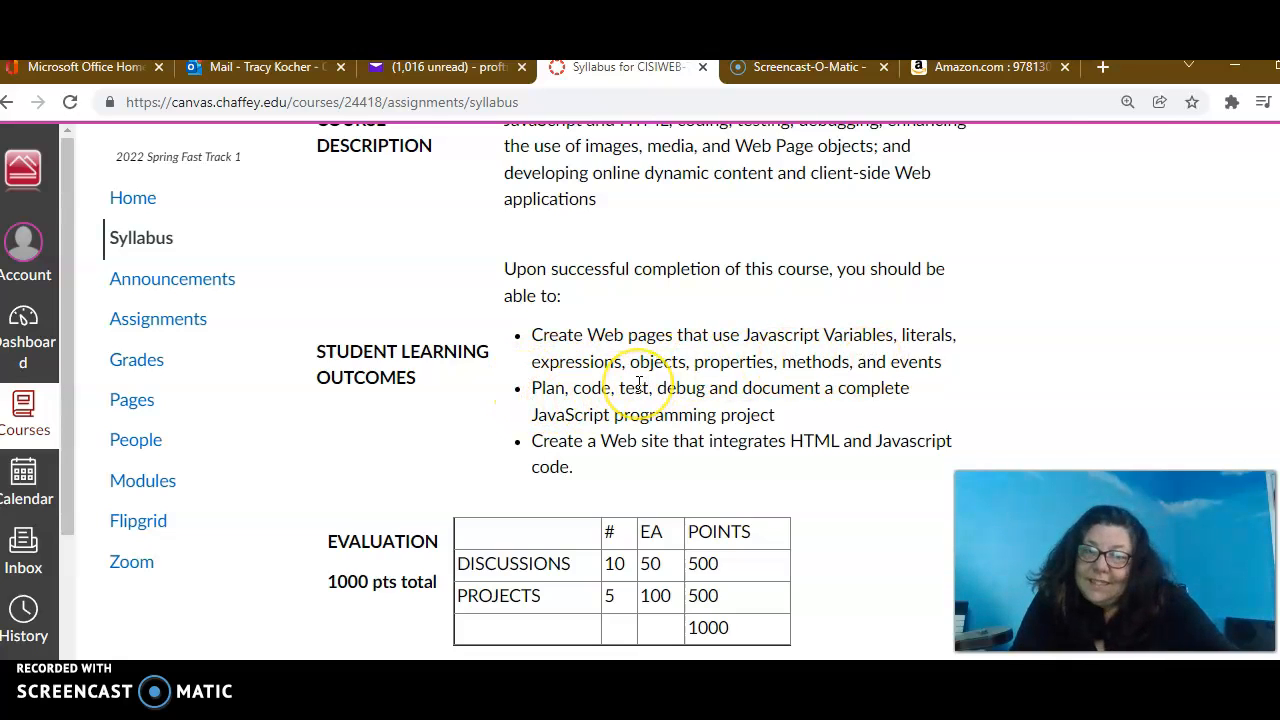
mouse_move(705, 472)
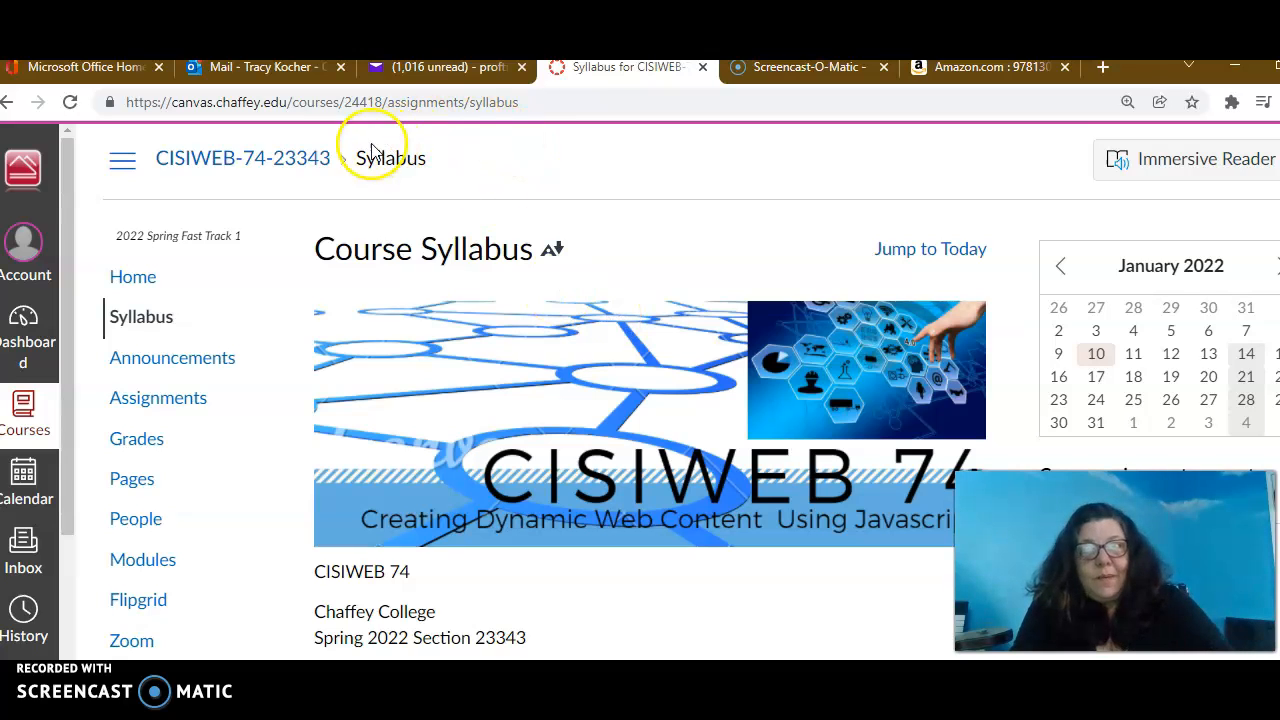
click(133, 276)
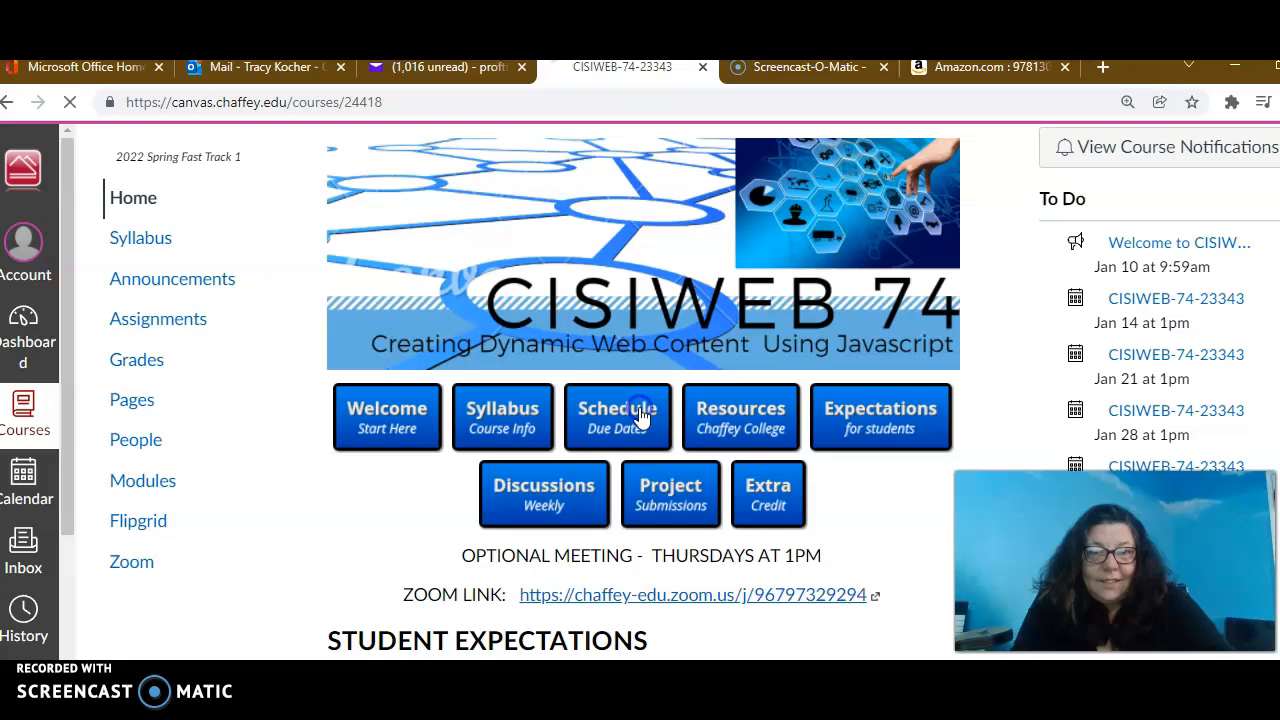
- Browse the SCHEDULE table and open INTRODUCTION TO JAVASCRIPT for week 1/10/2022
click(617, 416)
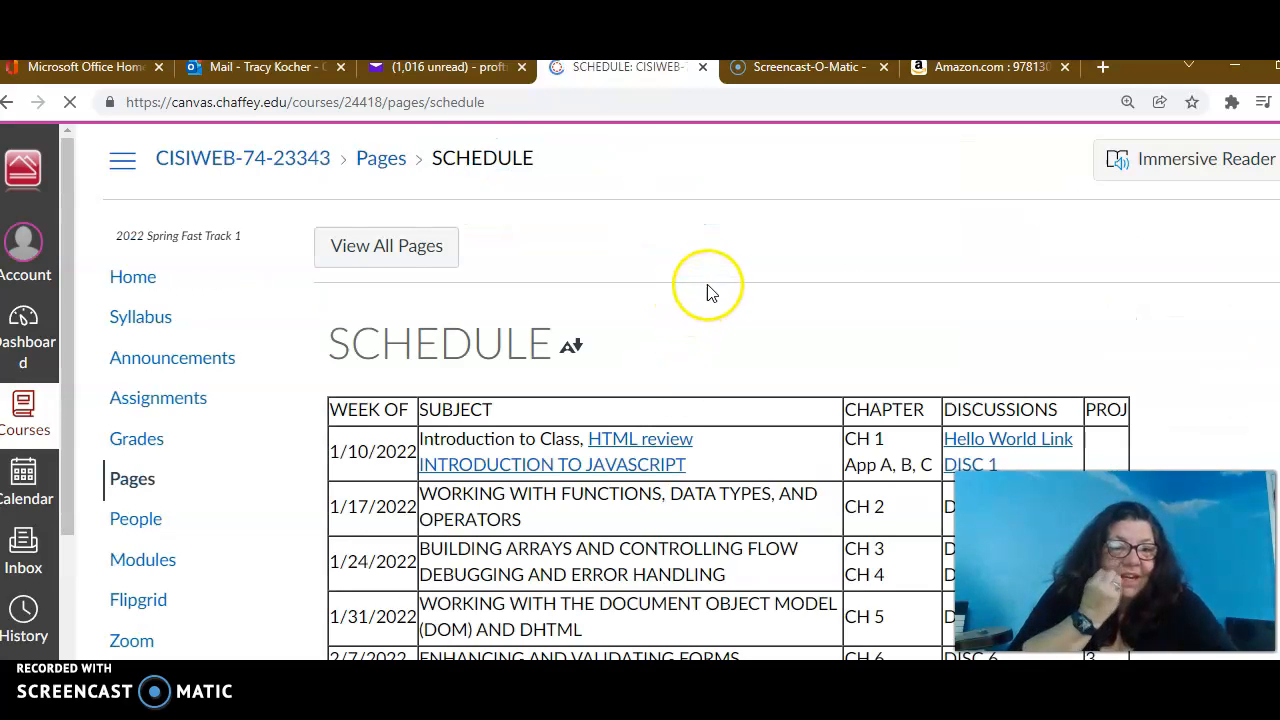
scroll(down, 3)
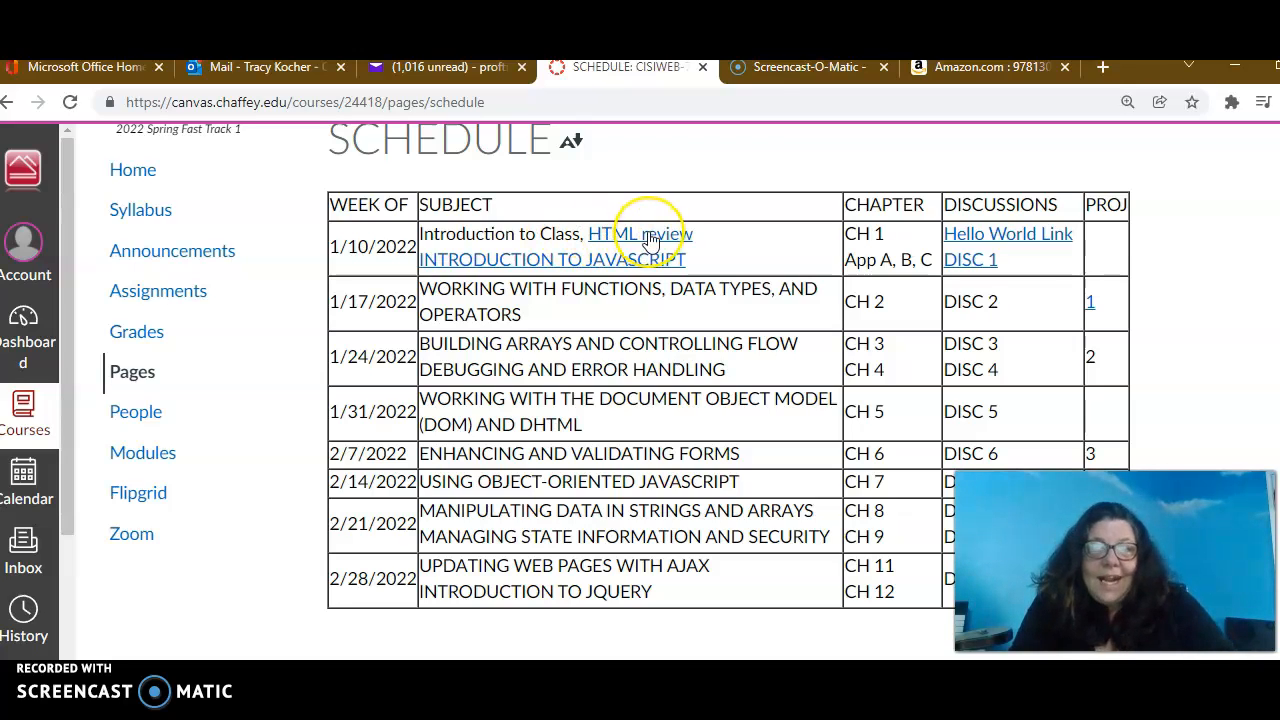
mouse_move(640, 234)
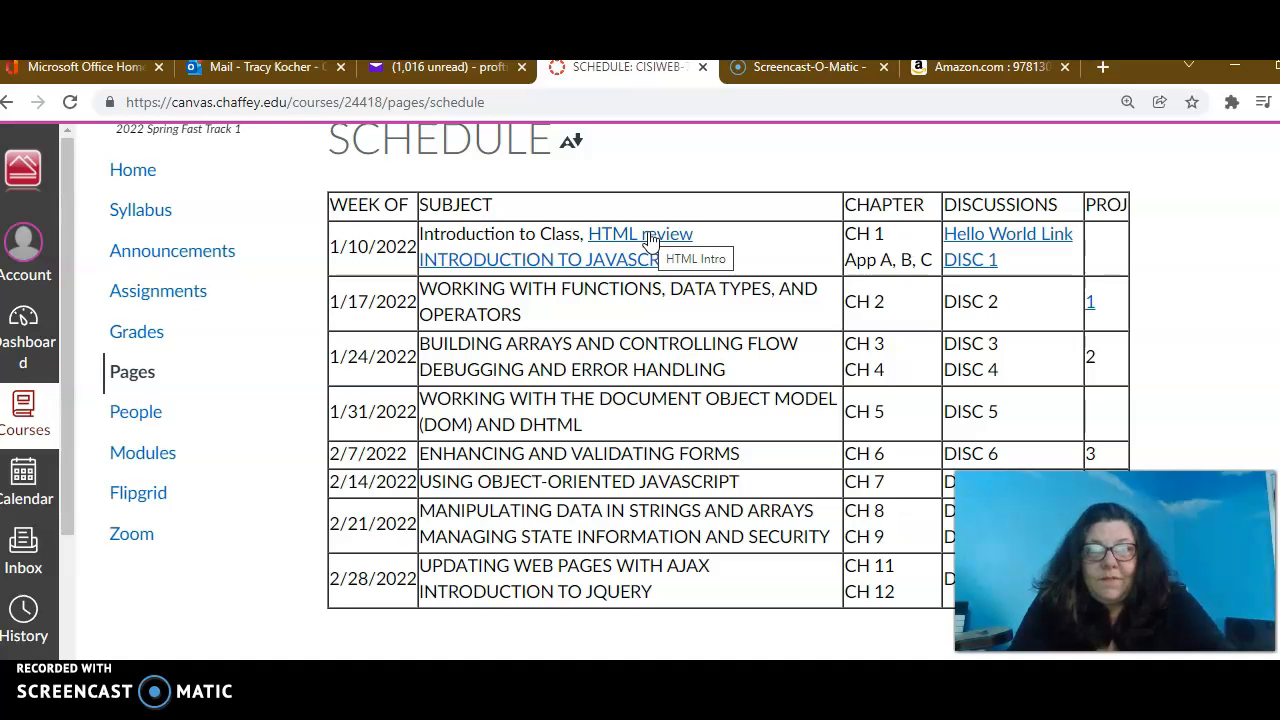
mouse_move(600, 270)
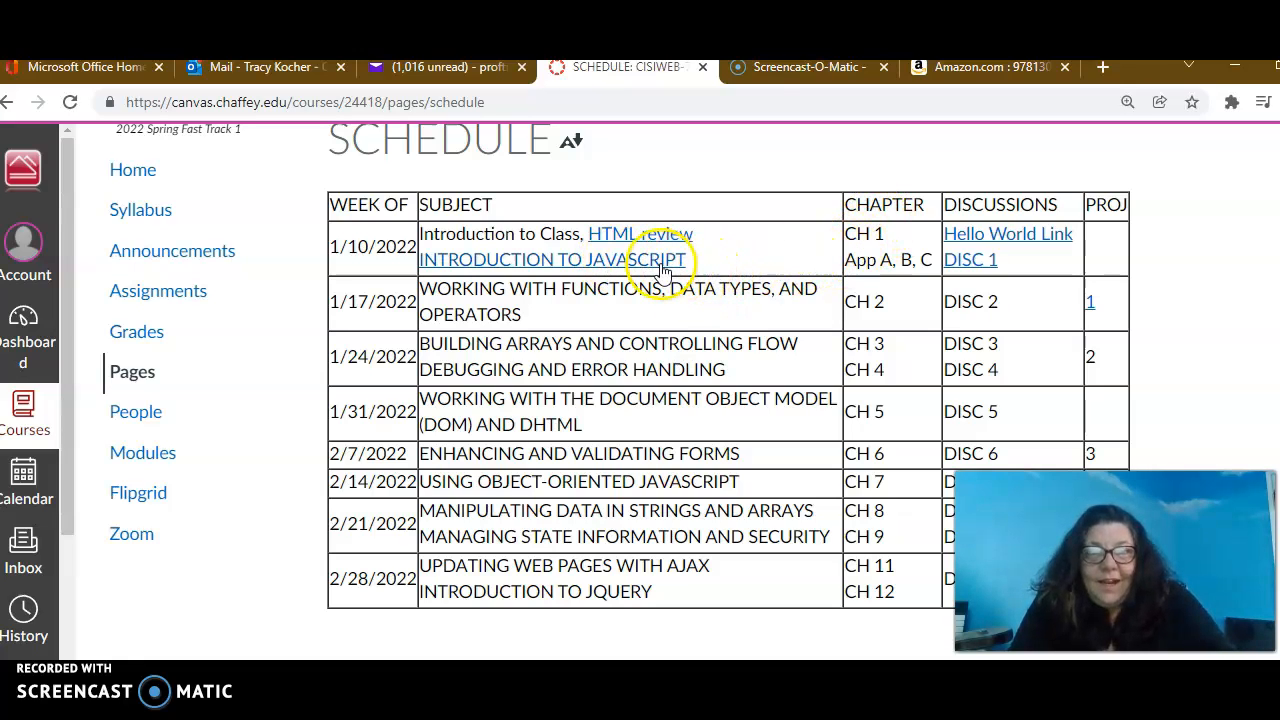
mouse_move(620, 259)
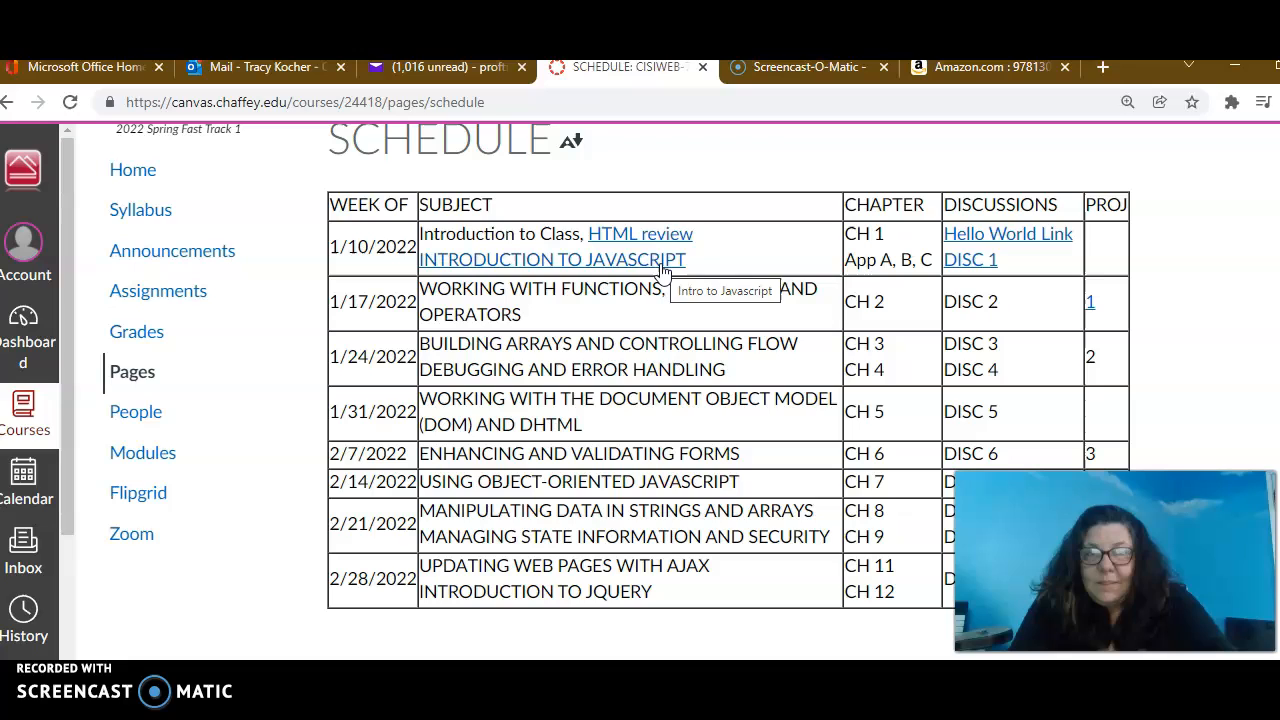
click(551, 259)
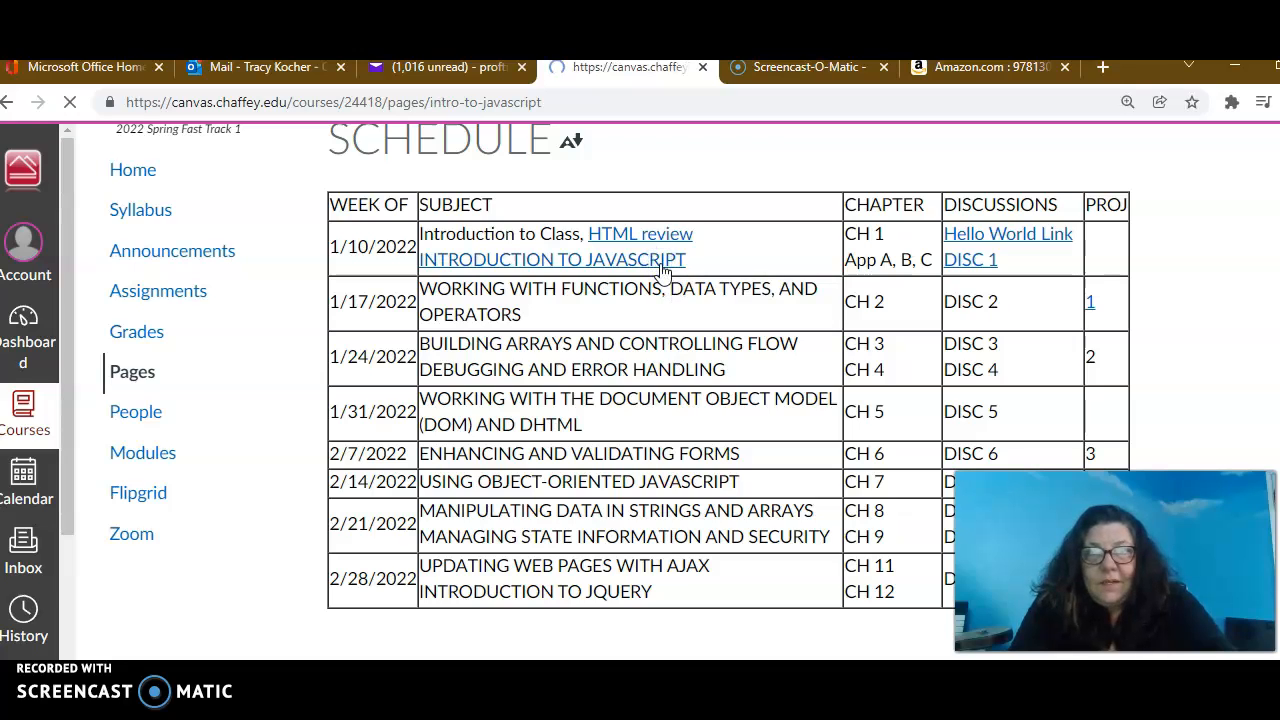
- Read the Intro to Javascript page down to Week One Work, then go back to the schedule
click(552, 259)
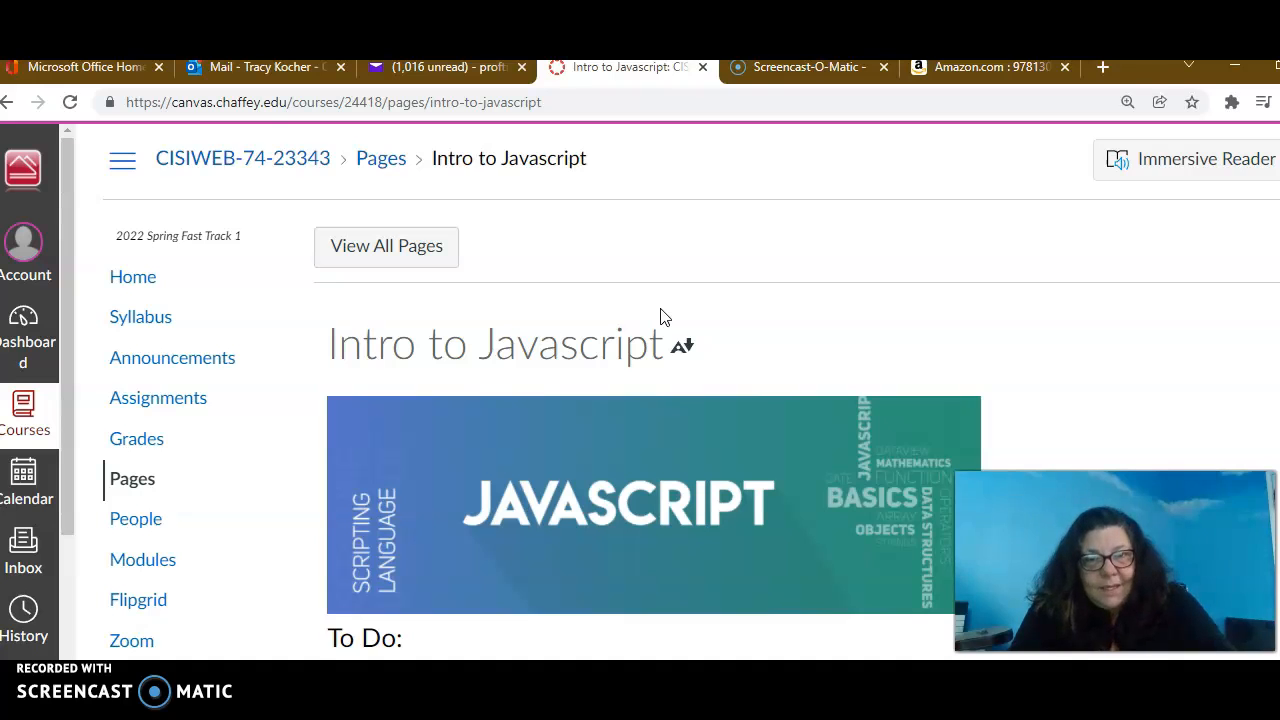
scroll(down, 3)
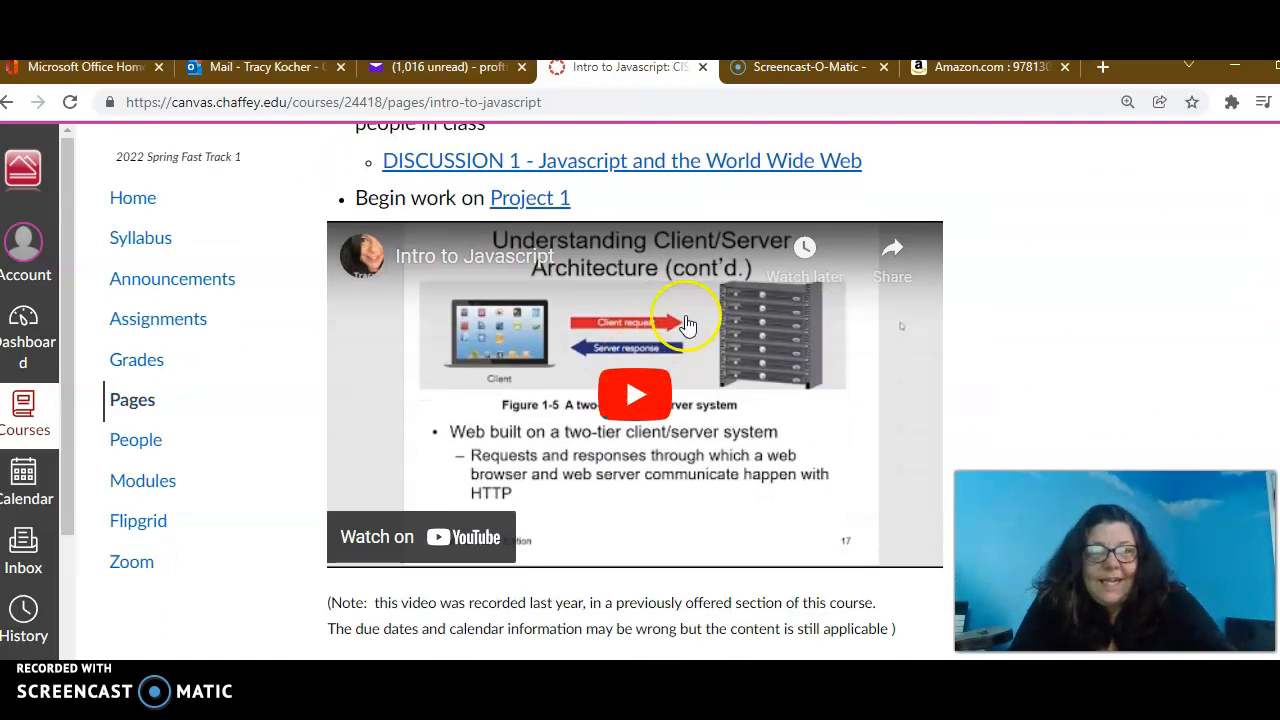
scroll(up, 3)
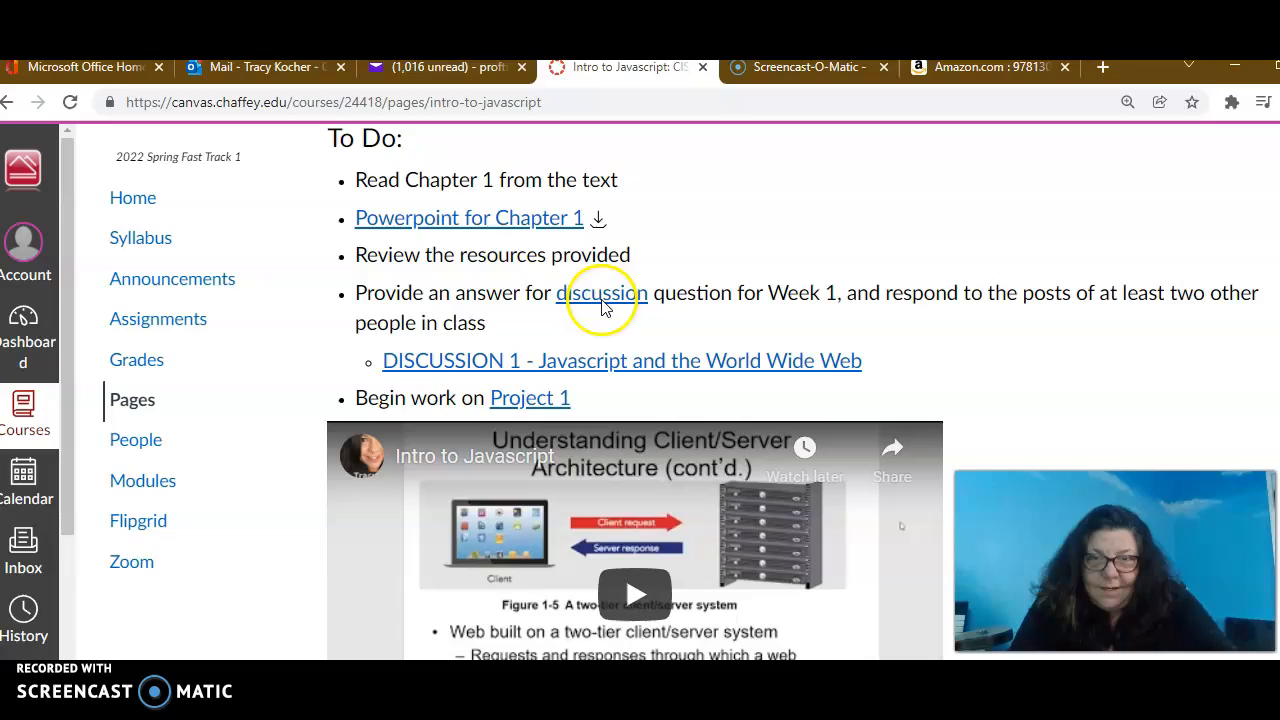
scroll(down, 3)
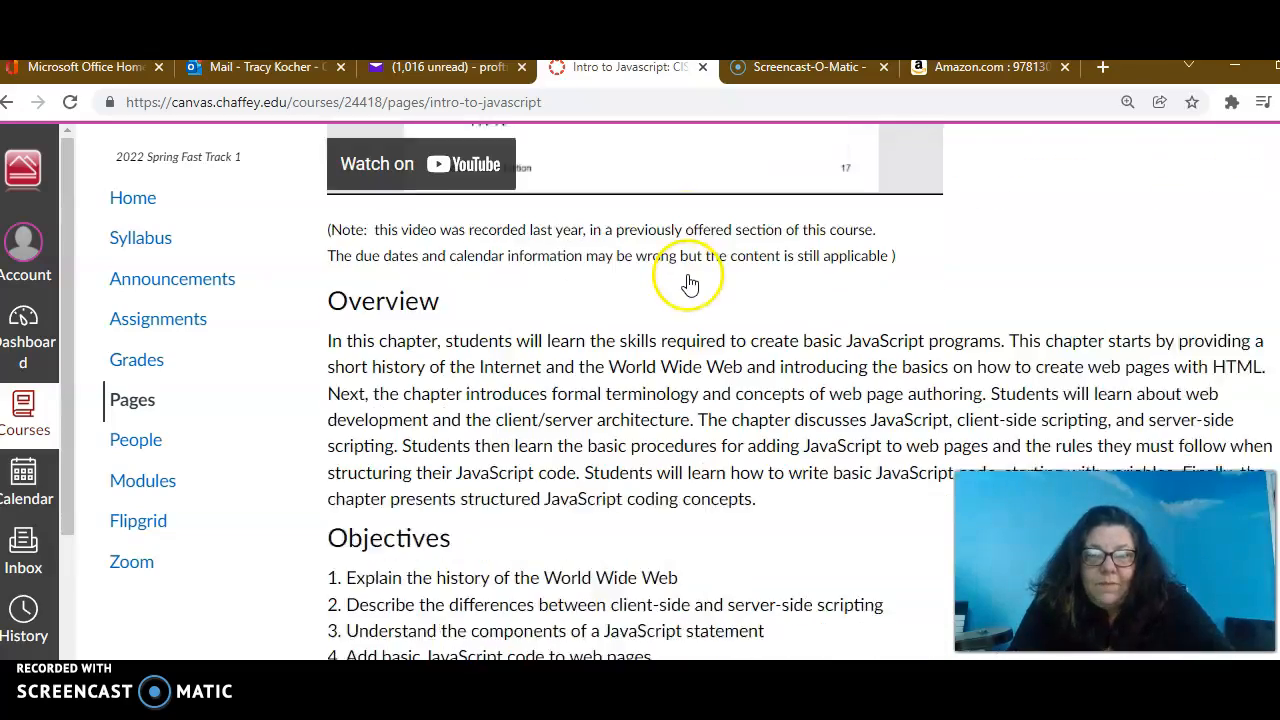
scroll(down, 3)
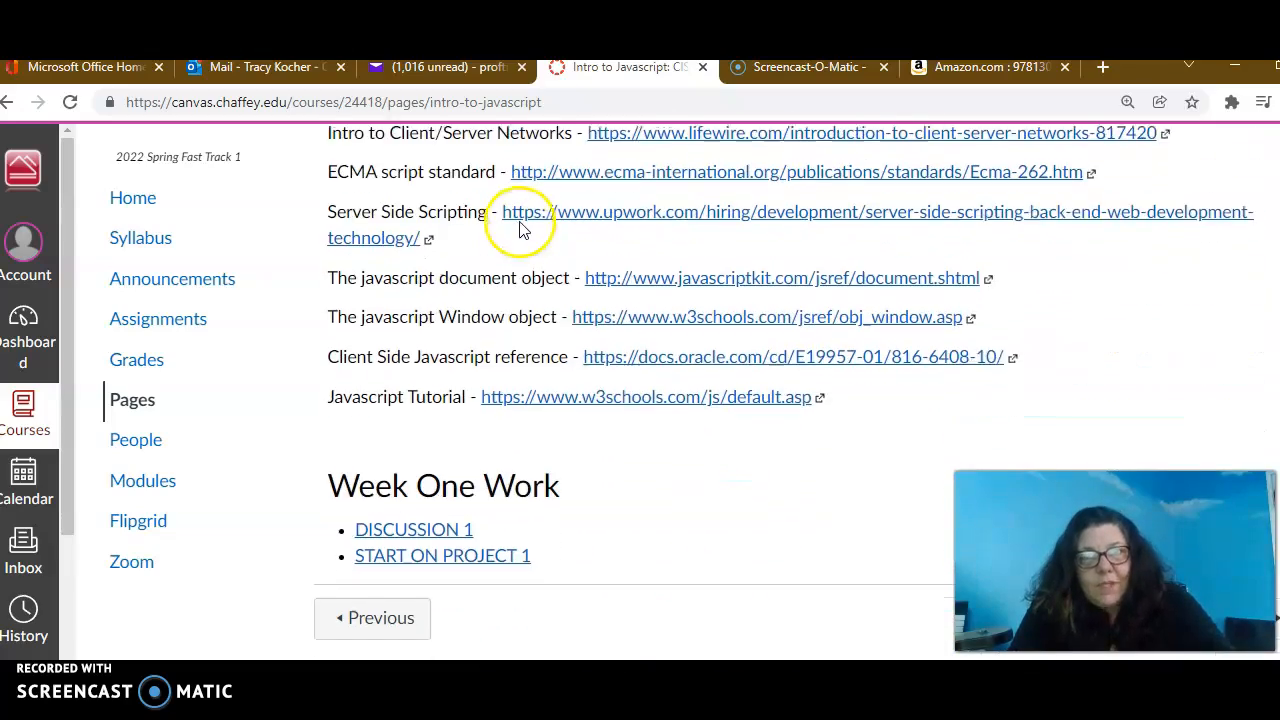
scroll(down, 3)
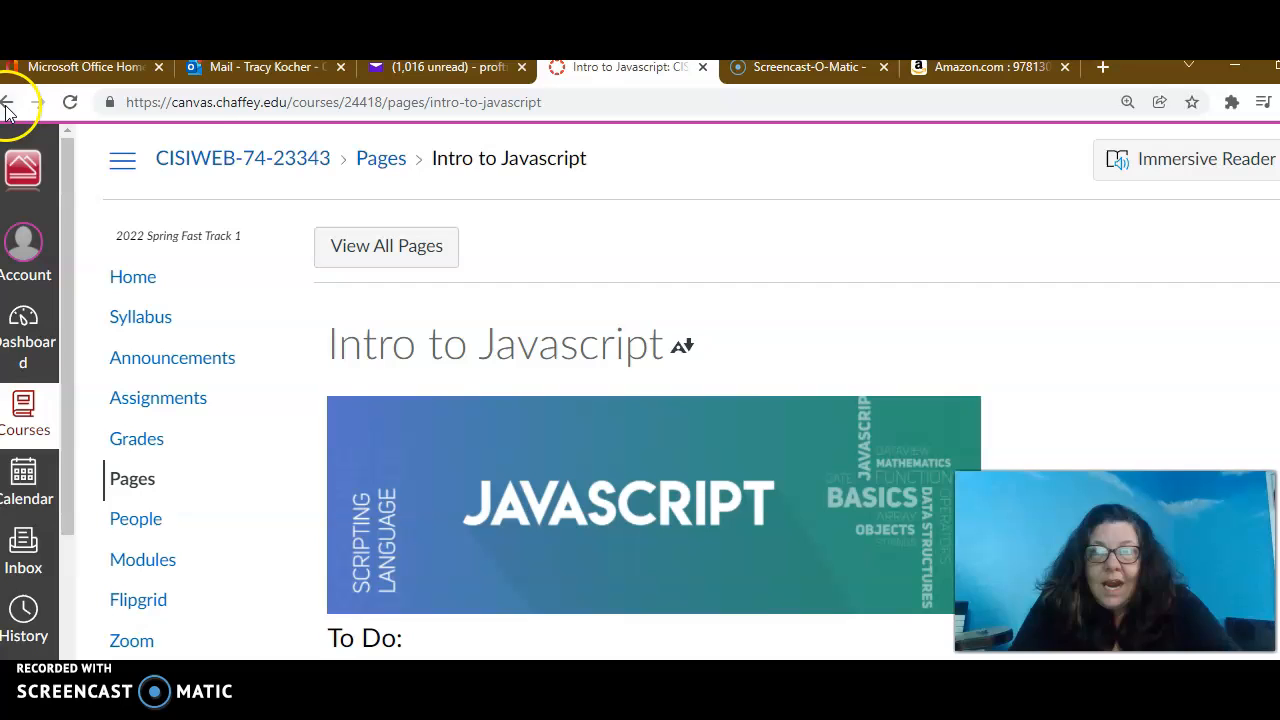
click(14, 102)
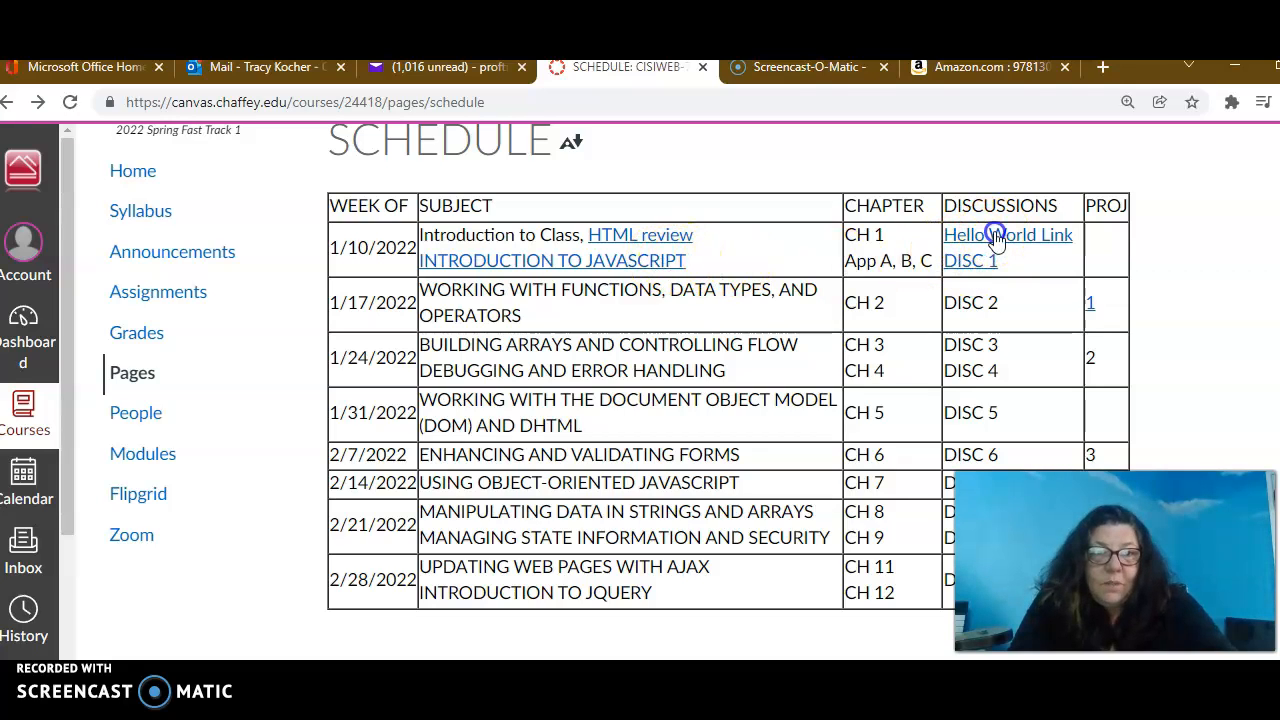
- Read the graded 'Hello World, My name is ____' discussion, then return to the course home page
click(1007, 235)
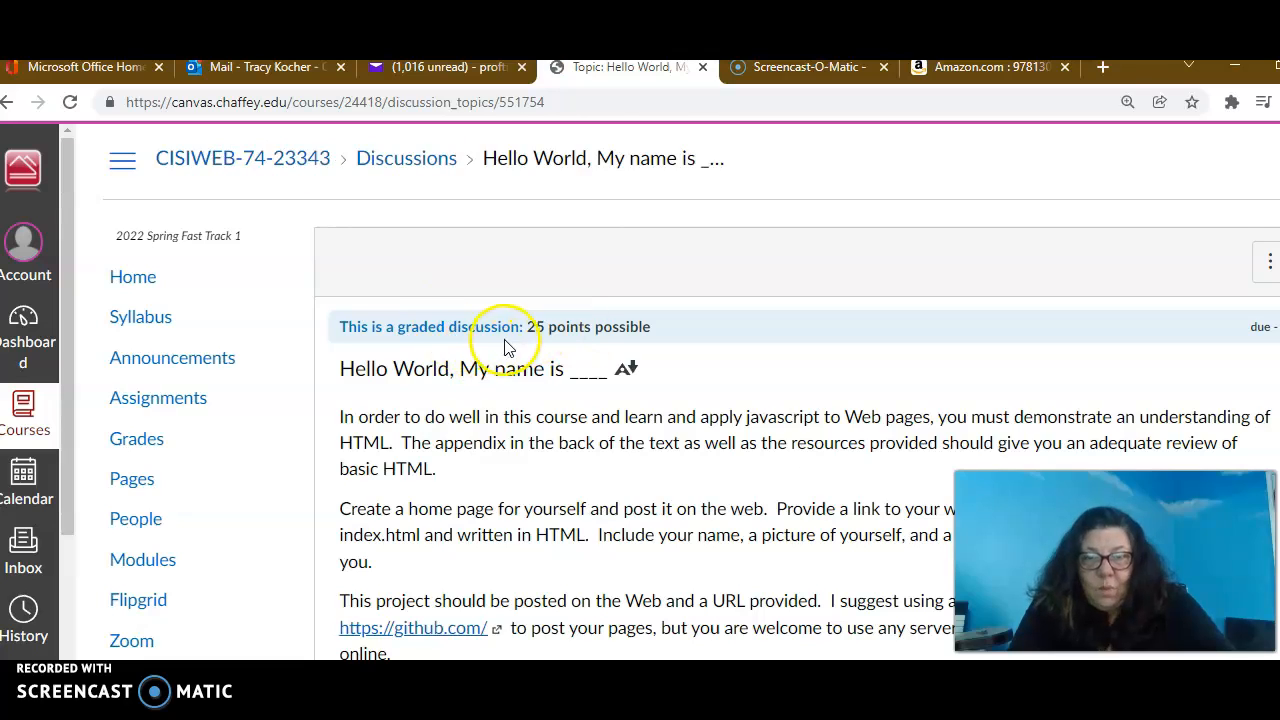
scroll(down, 3)
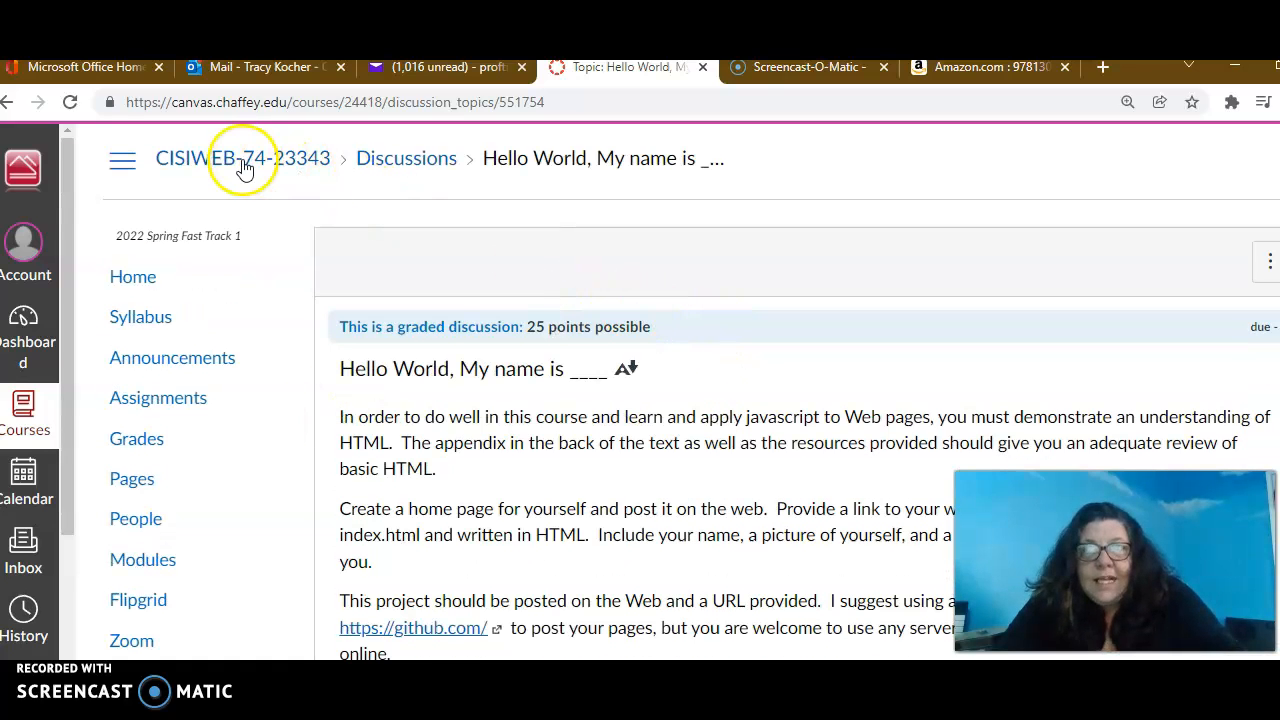
click(242, 158)
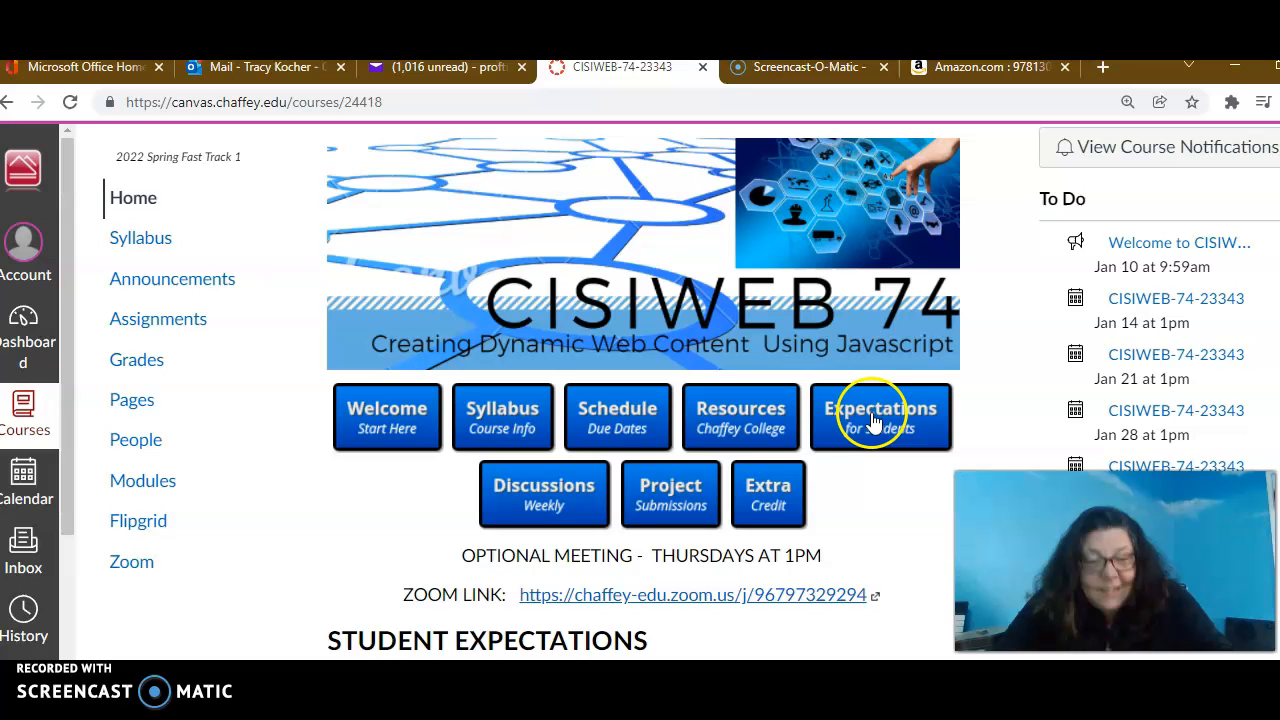
mouse_move(788, 445)
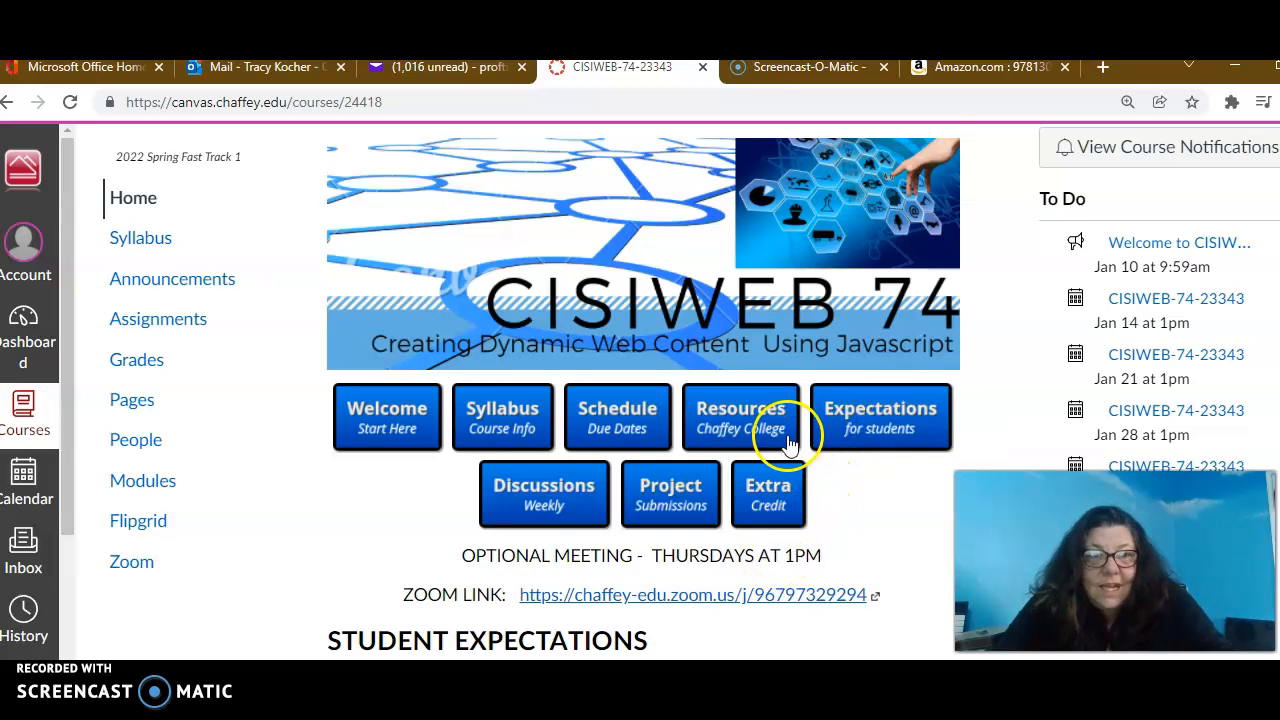
- Scroll the course home page past Student Expectations to the TOPICS table of video lessons
scroll(down, 3)
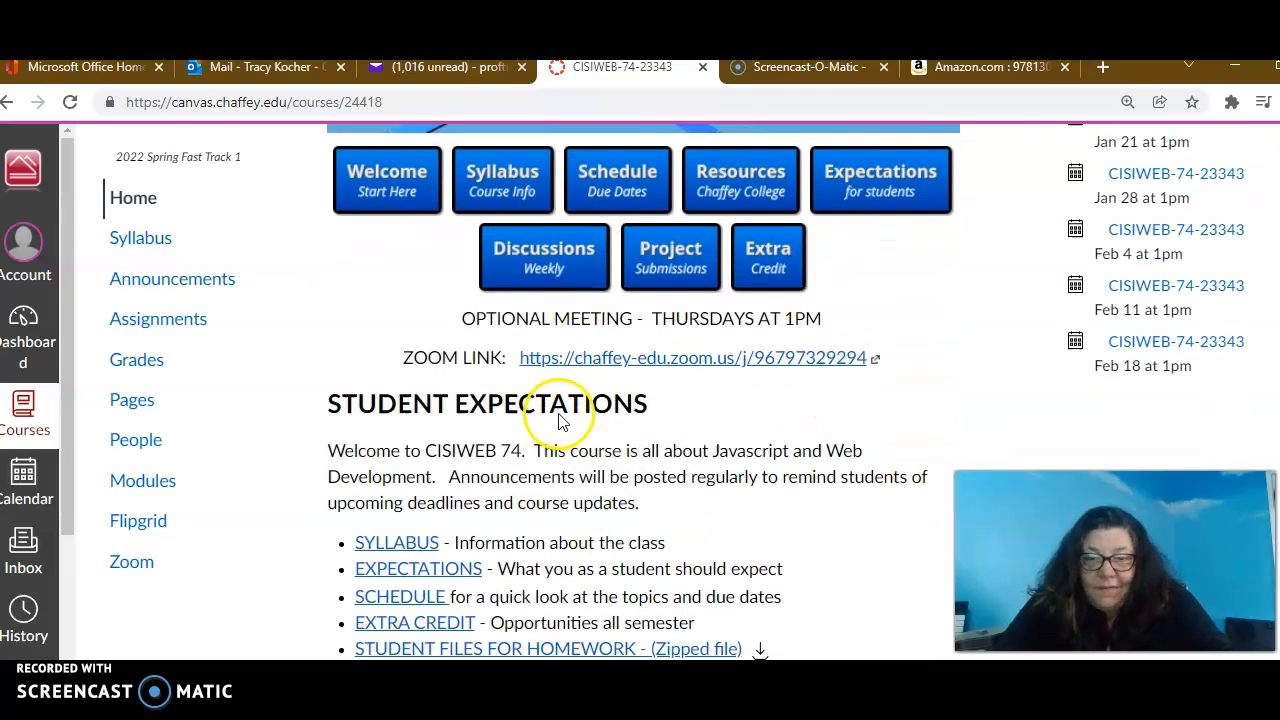
scroll(down, 3)
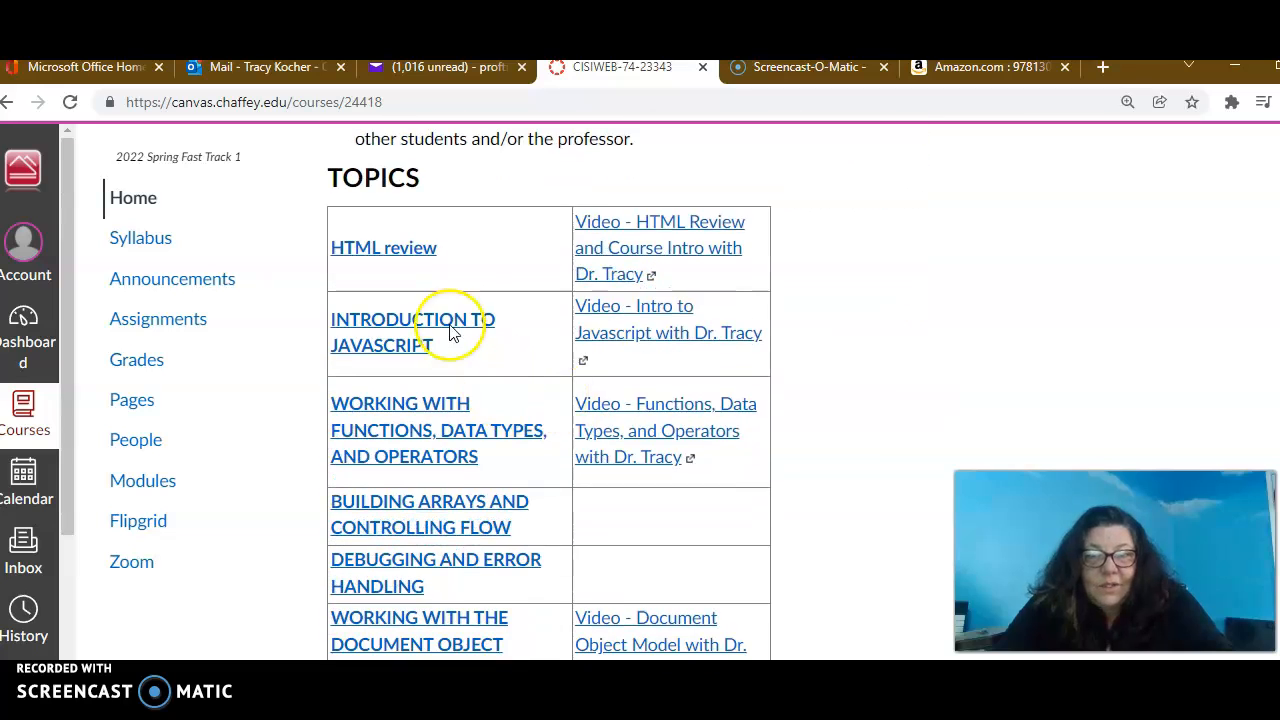
mouse_move(640, 345)
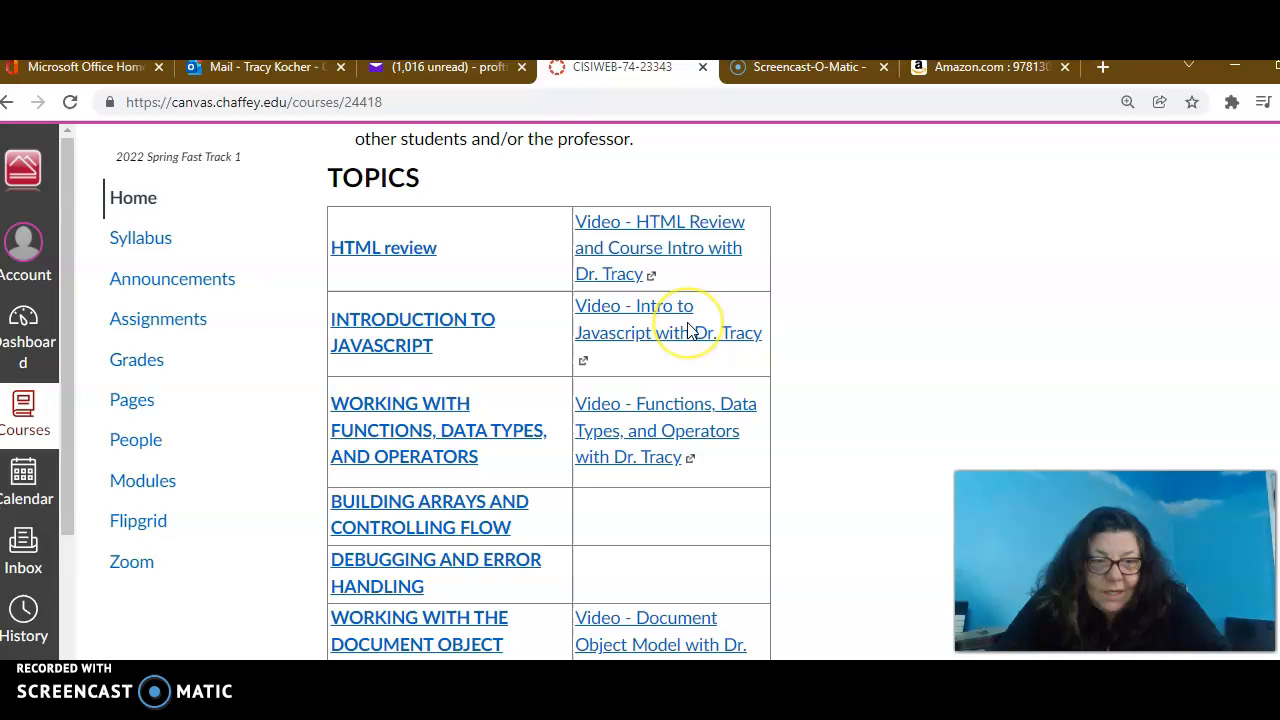
mouse_move(745, 250)
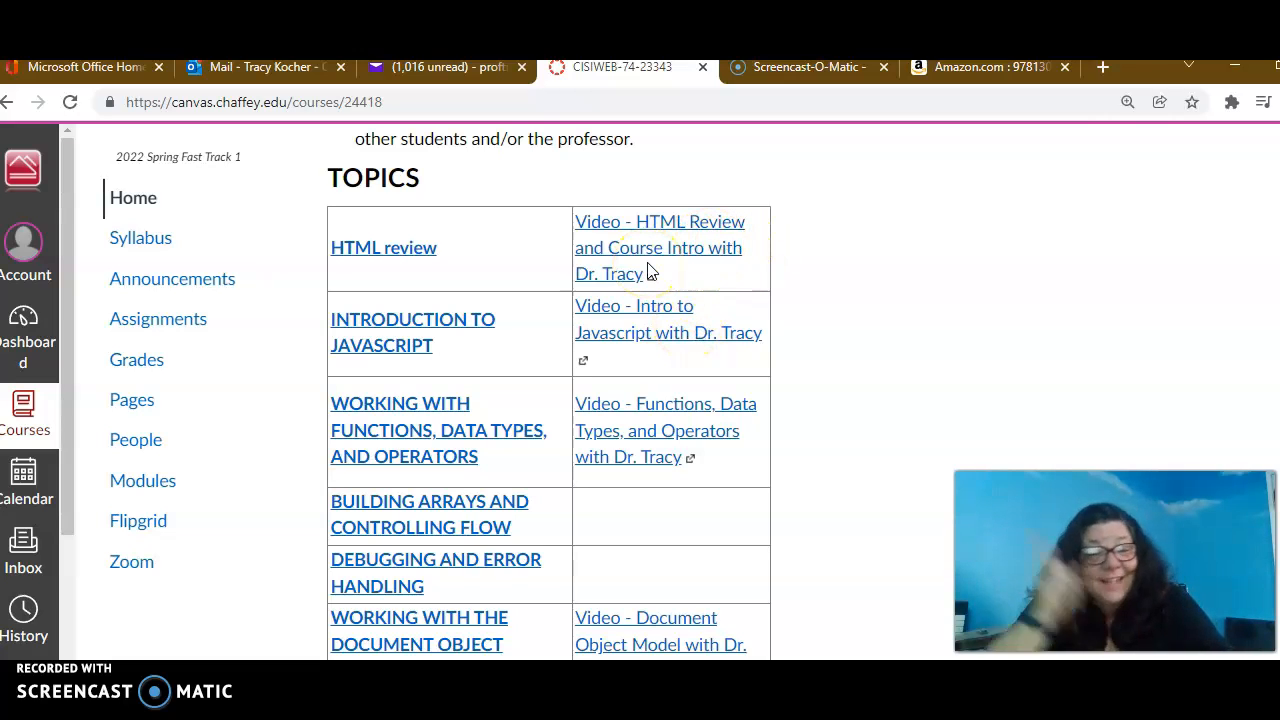
mouse_move(265, 560)
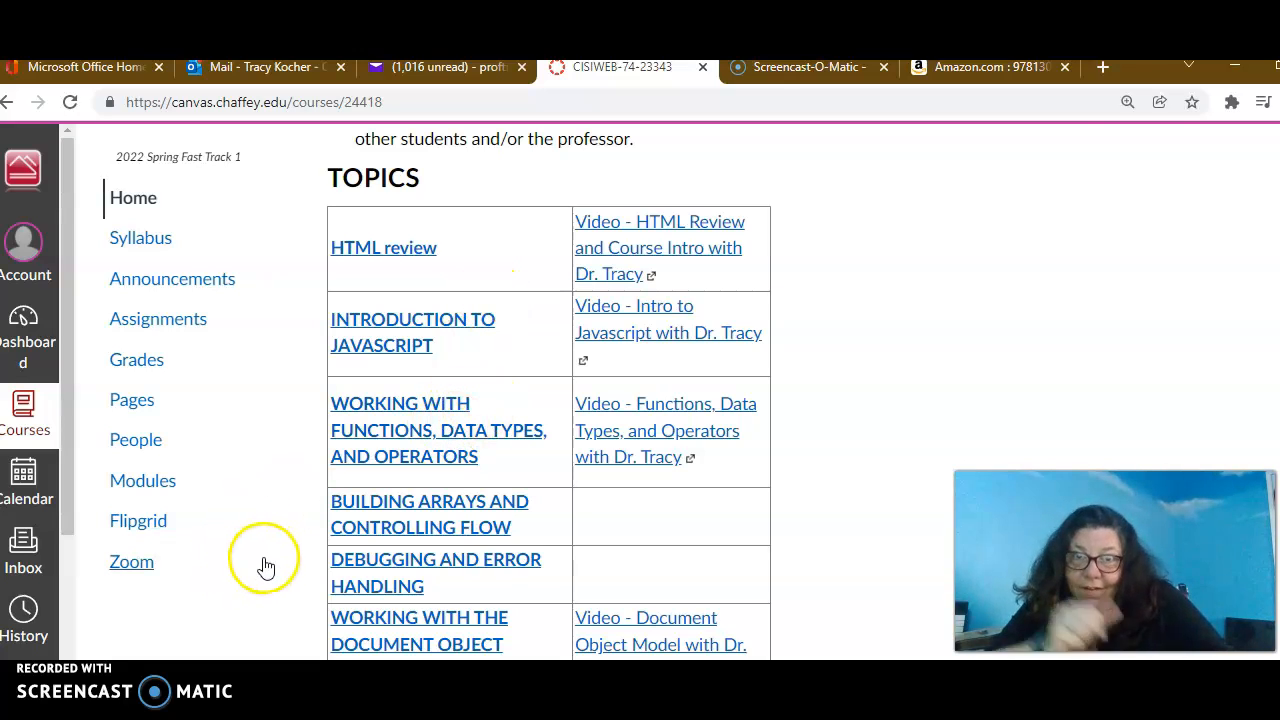